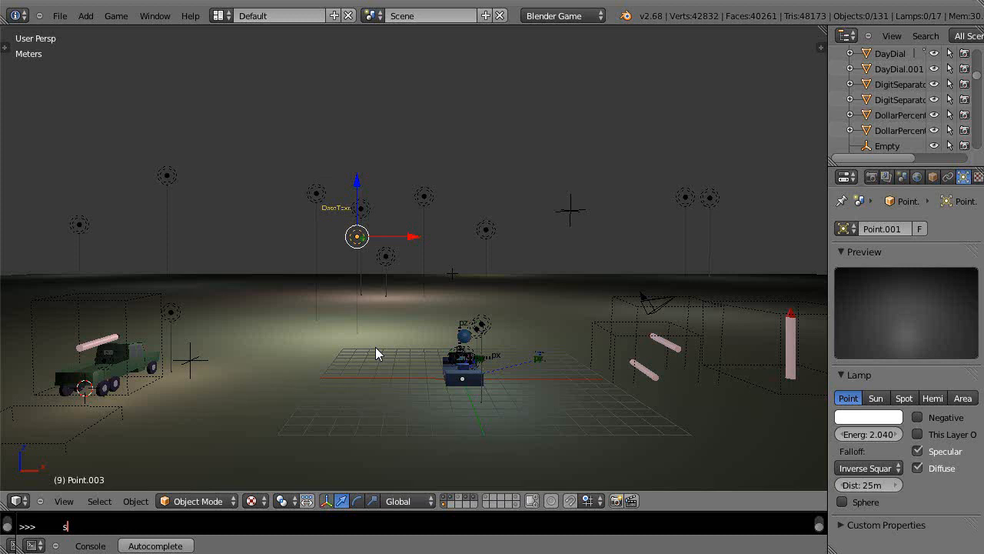
{"action": "mouse_move", "coordinate": [161, 254]}
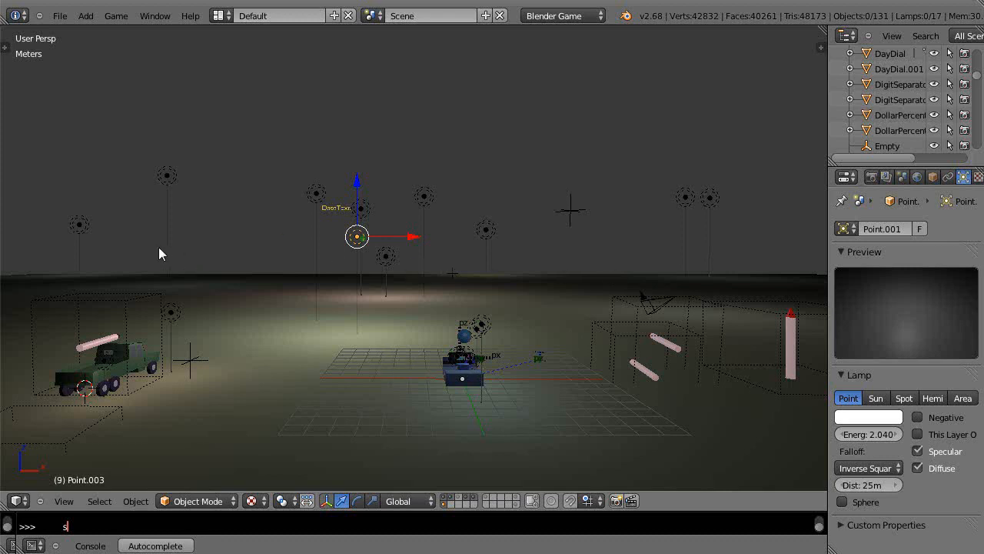
{"action": "mouse_move", "coordinate": [546, 21]}
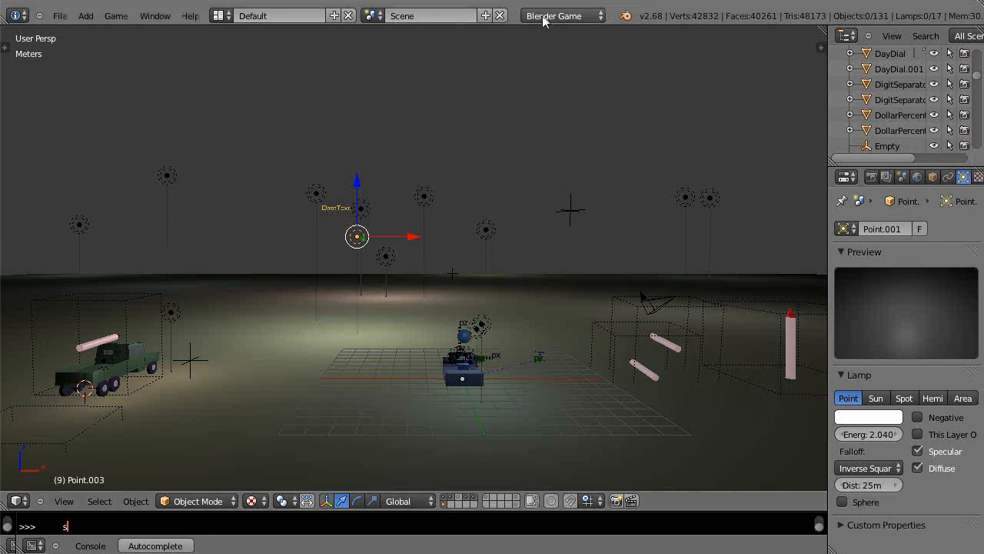
{"action": "mouse_move", "coordinate": [452, 288]}
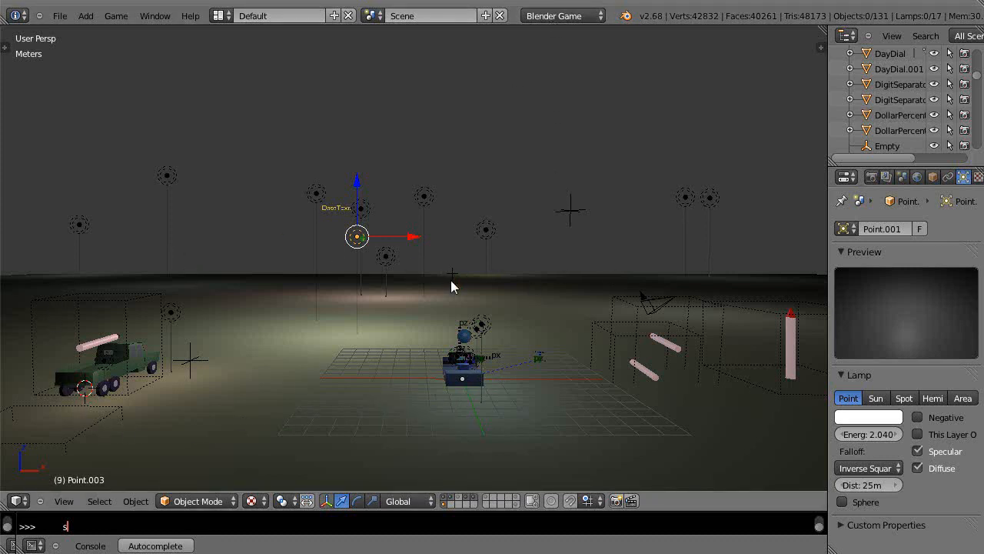
{"action": "mouse_move", "coordinate": [423, 362]}
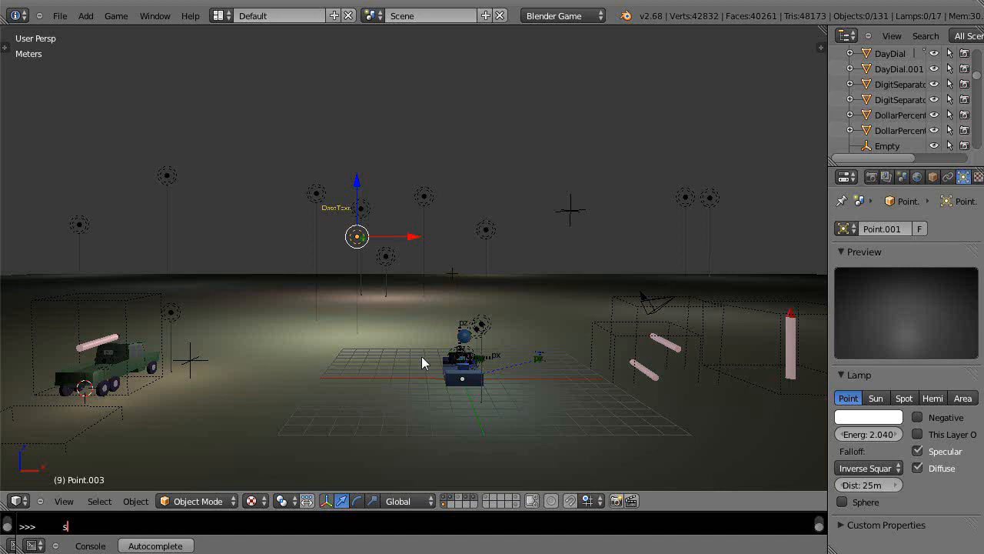
{"action": "mouse_move", "coordinate": [557, 388]}
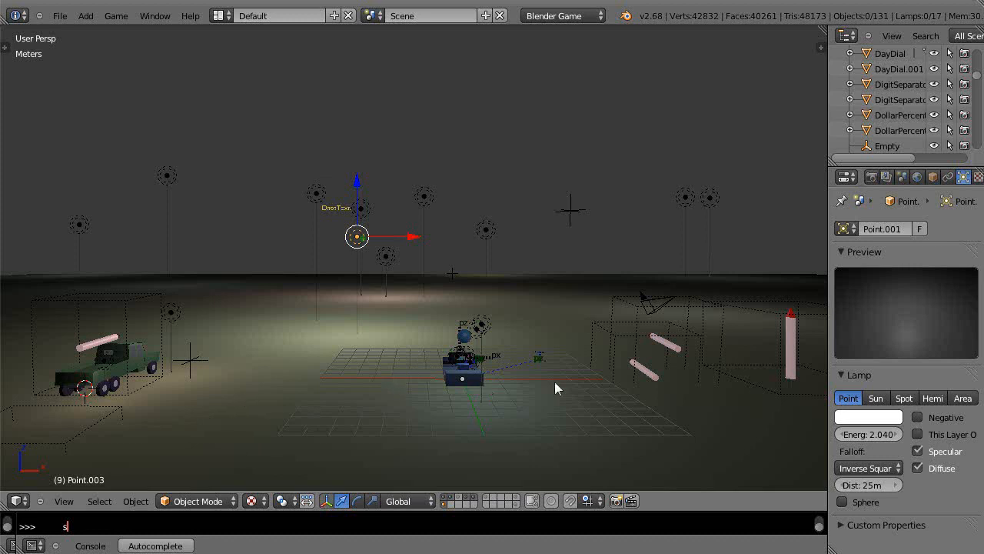
{"action": "mouse_move", "coordinate": [319, 381]}
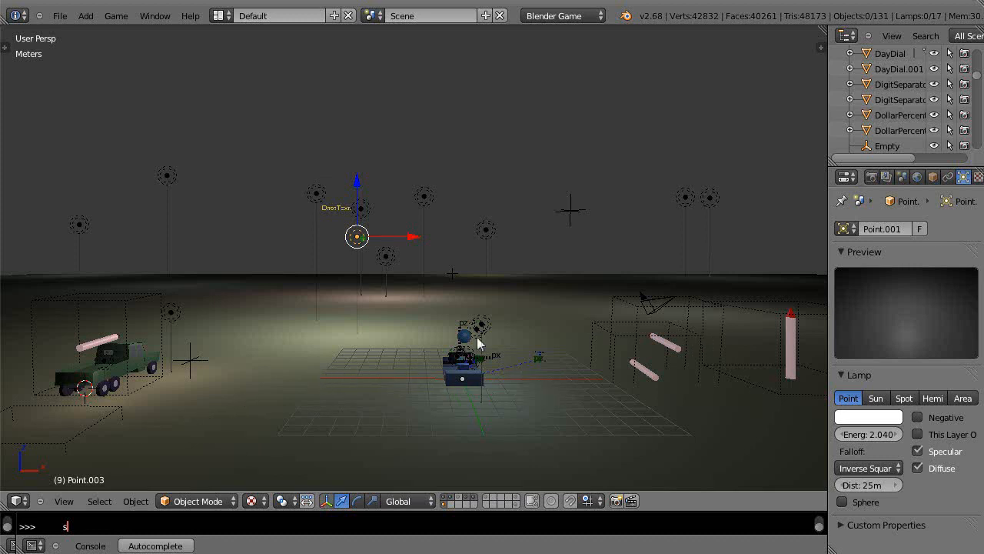
{"action": "mouse_move", "coordinate": [283, 369]}
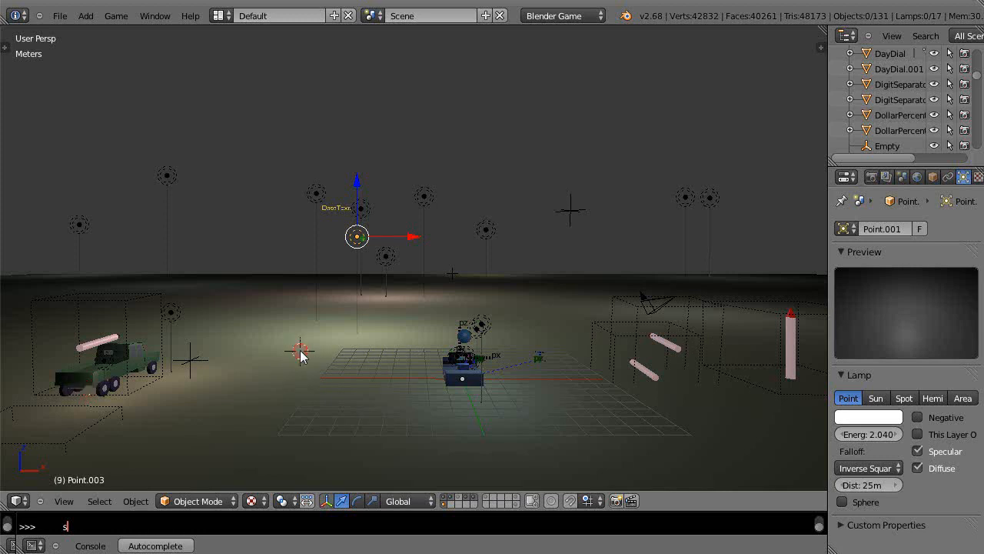
Select the green truck and bring up its Material.029 settings, zooming around it
{"action": "key", "text": "p"}
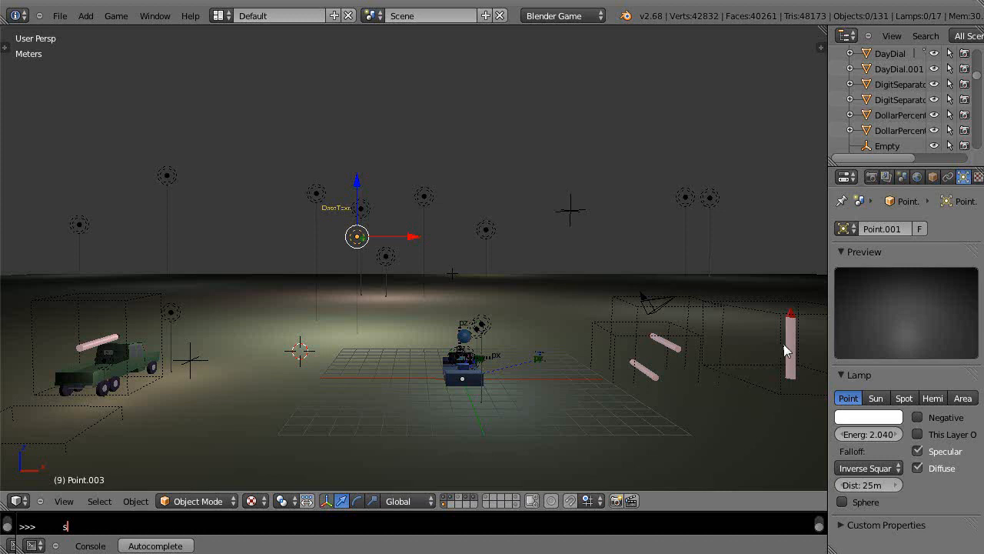
{"action": "mouse_move", "coordinate": [775, 320]}
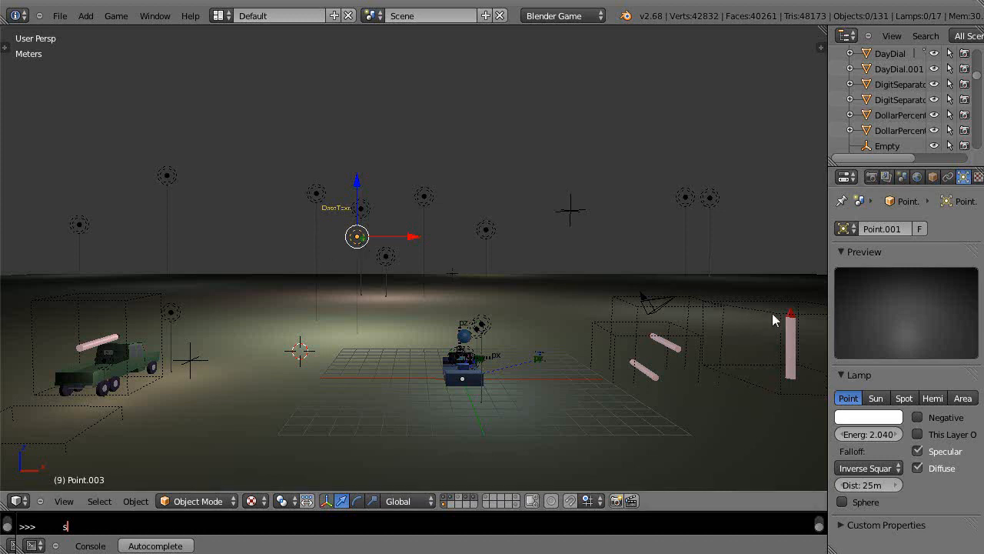
{"action": "mouse_move", "coordinate": [390, 335]}
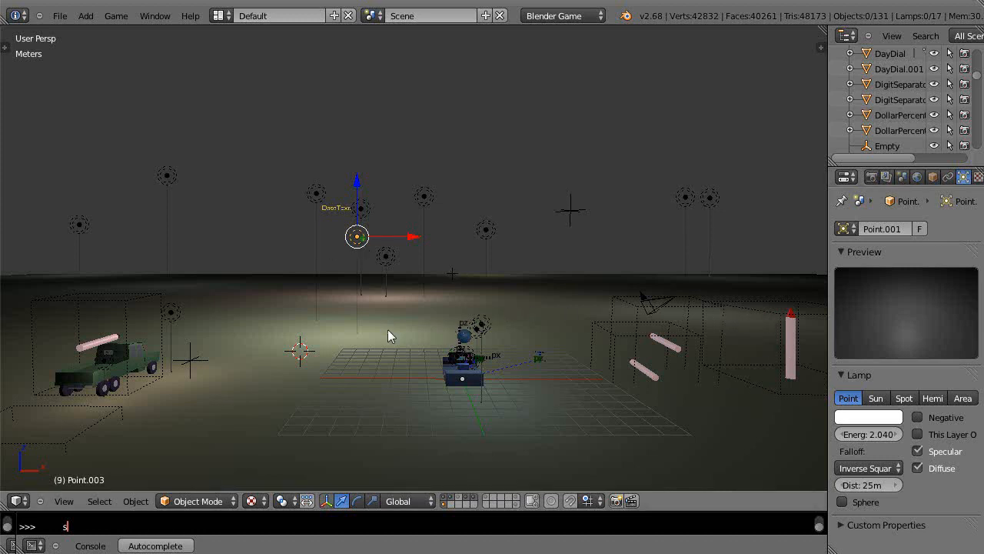
{"action": "mouse_move", "coordinate": [606, 323]}
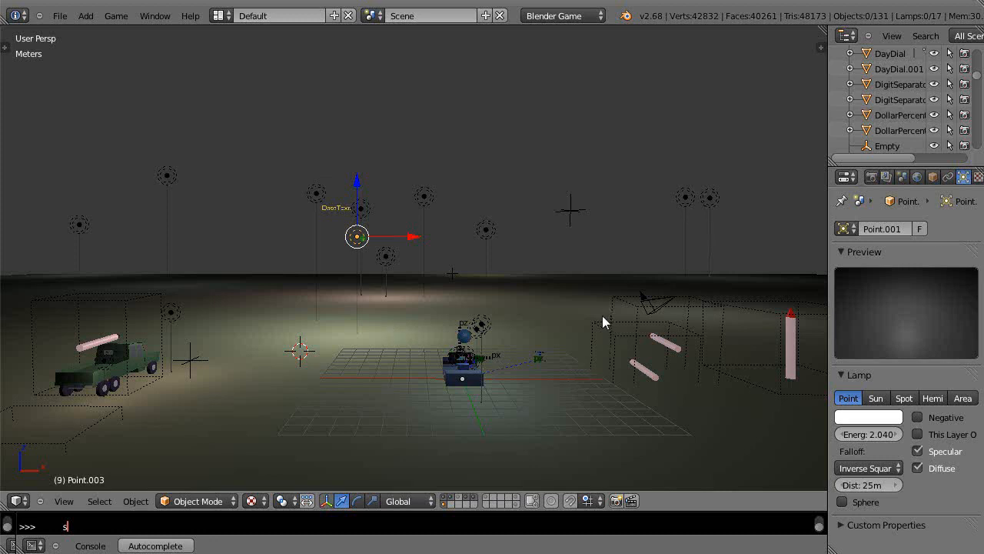
{"action": "mouse_move", "coordinate": [181, 271]}
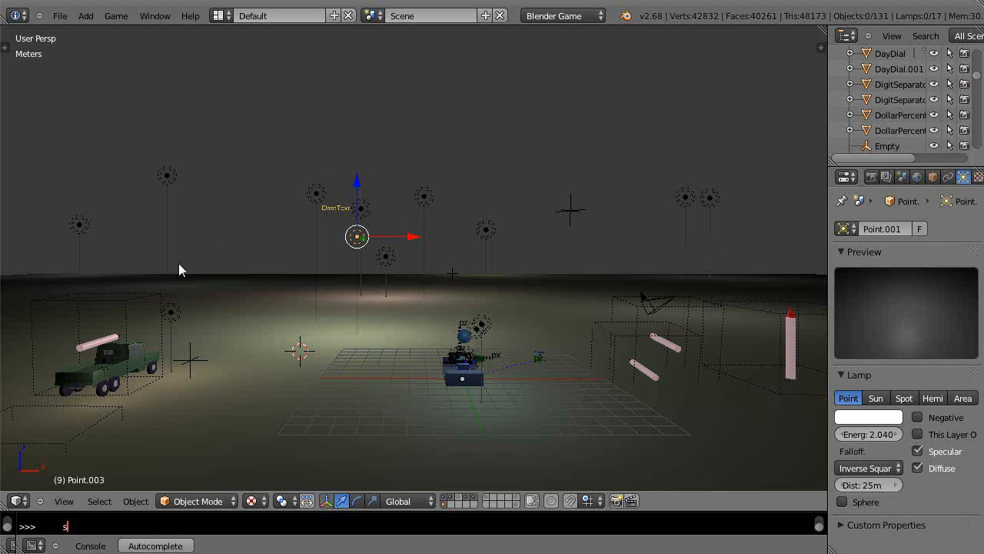
{"action": "mouse_move", "coordinate": [83, 393]}
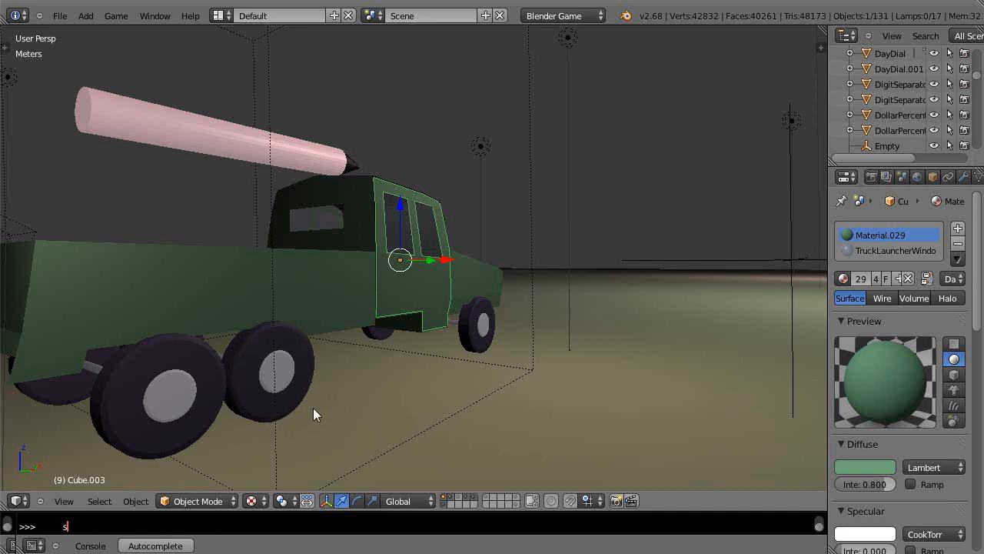
{"action": "scroll", "scroll_direction": "down", "scroll_amount": 3}
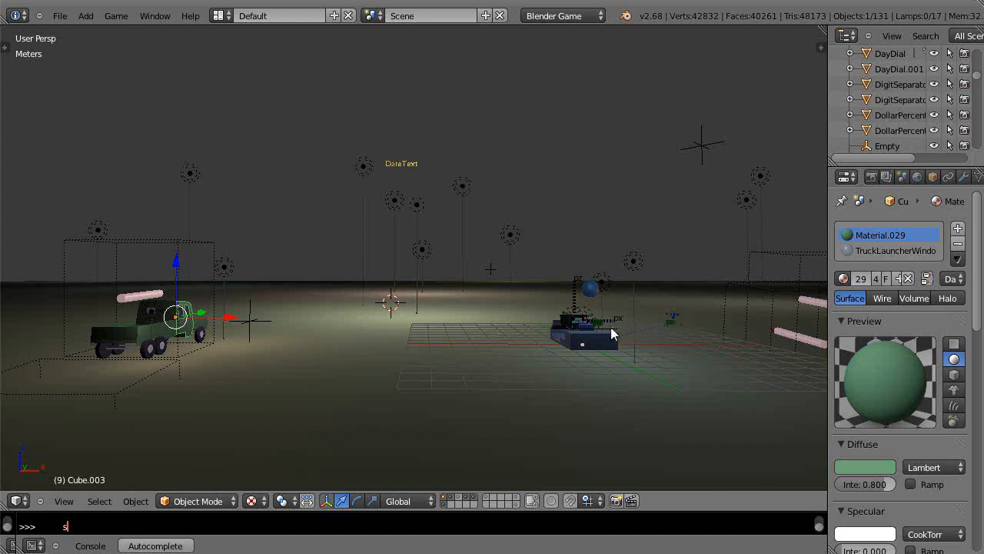
{"action": "mouse_move", "coordinate": [615, 352]}
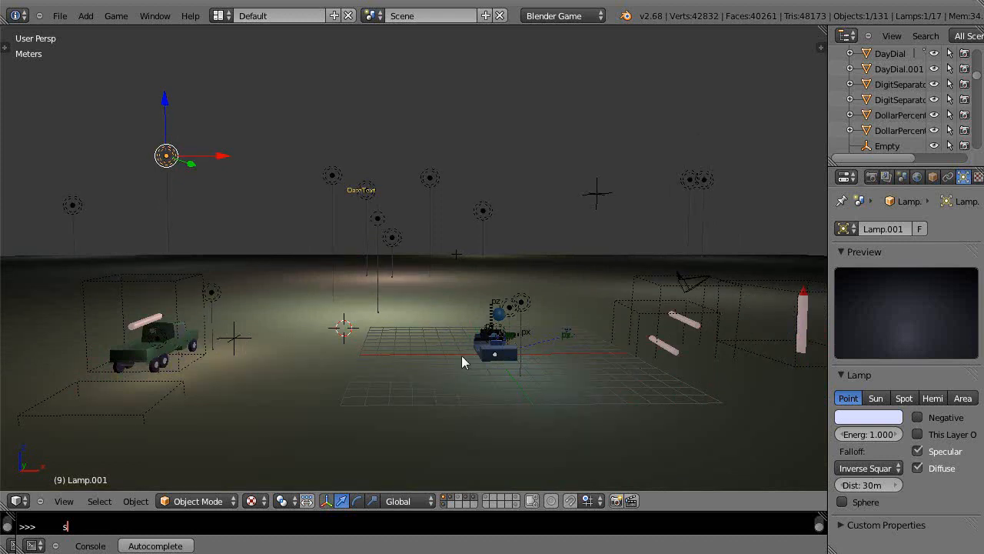
{"action": "mouse_move", "coordinate": [388, 342]}
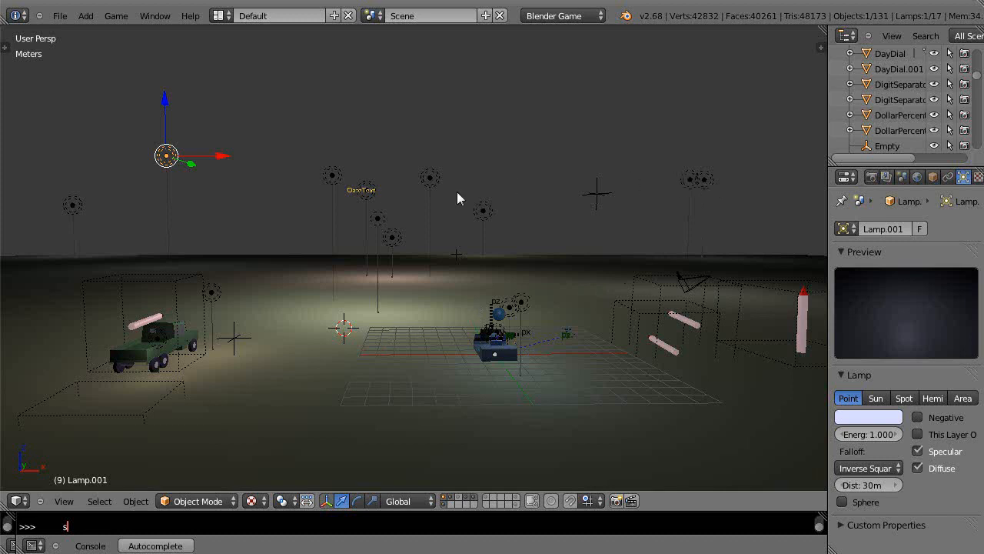
{"action": "mouse_move", "coordinate": [508, 228]}
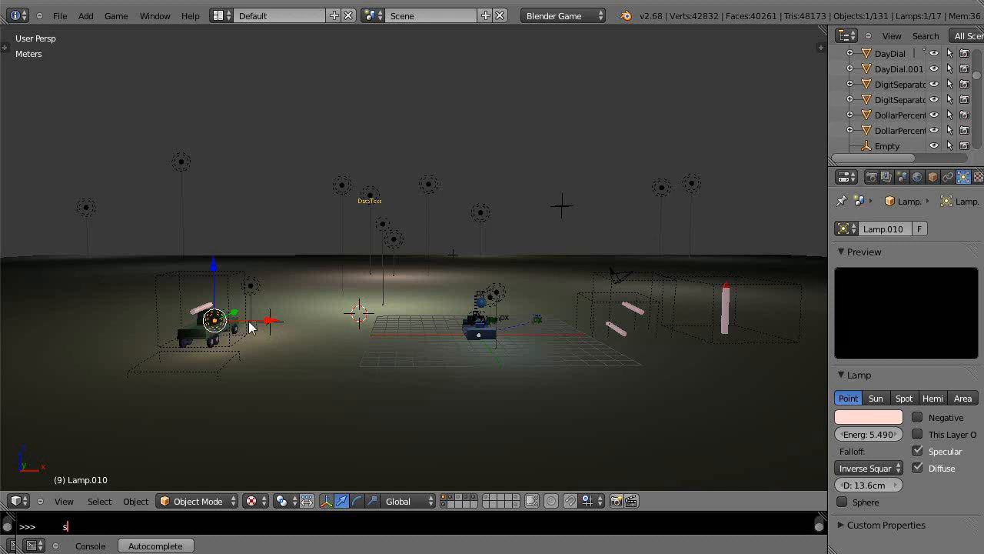
{"action": "mouse_move", "coordinate": [480, 338]}
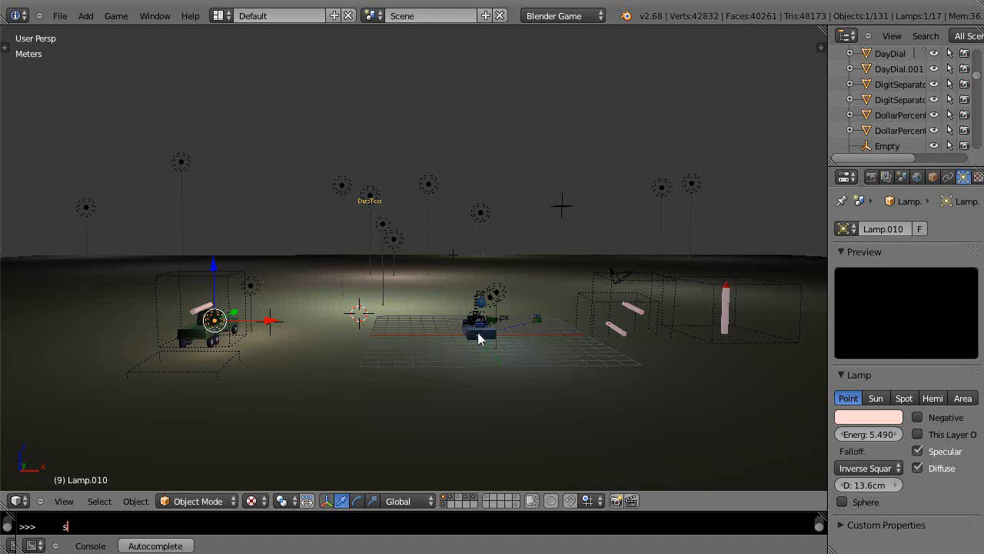
{"action": "mouse_move", "coordinate": [428, 347]}
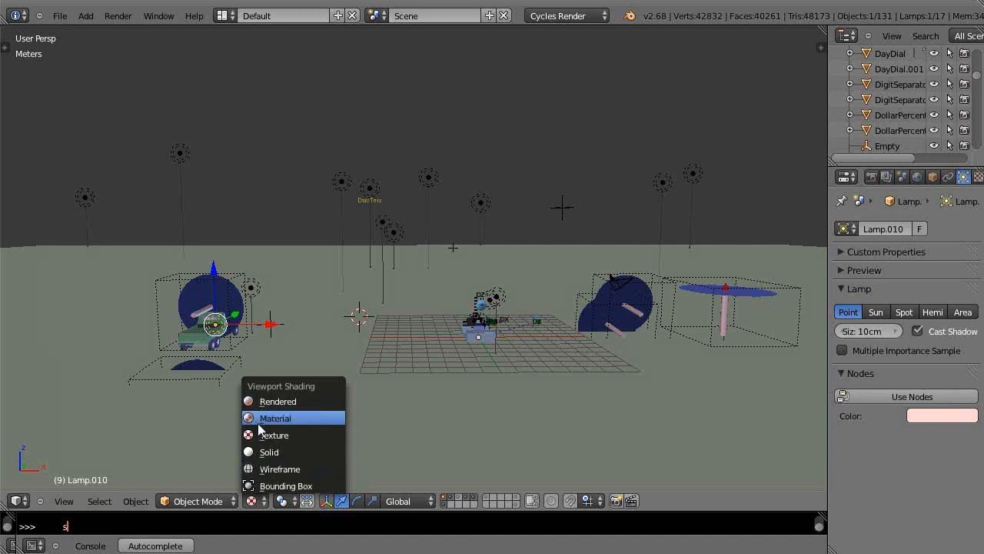
{"action": "mouse_move", "coordinate": [269, 399]}
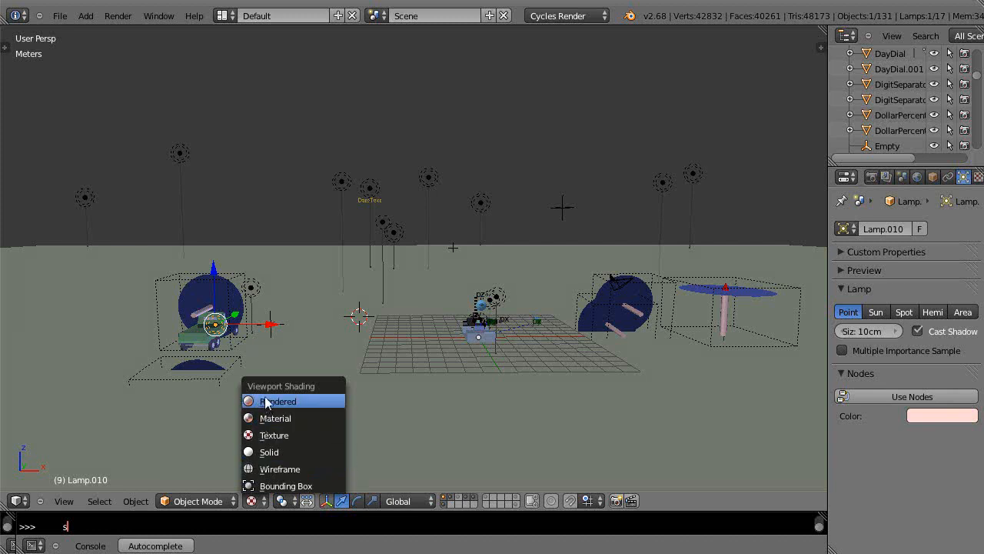
{"action": "mouse_move", "coordinate": [275, 418]}
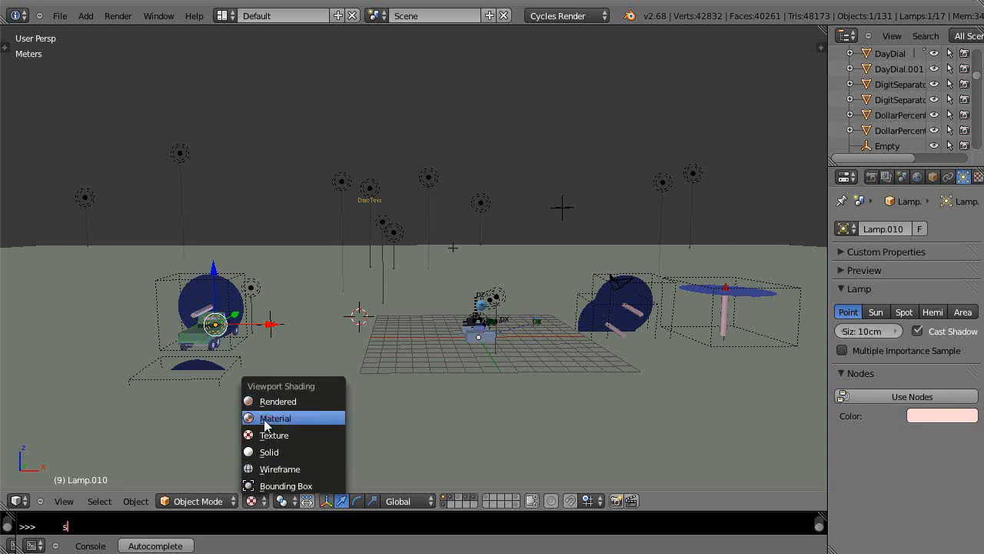
Enable Use Nodes on the ground plane's material, giving it a Diffuse BSDF shader
{"action": "left_click", "coordinate": [275, 418]}
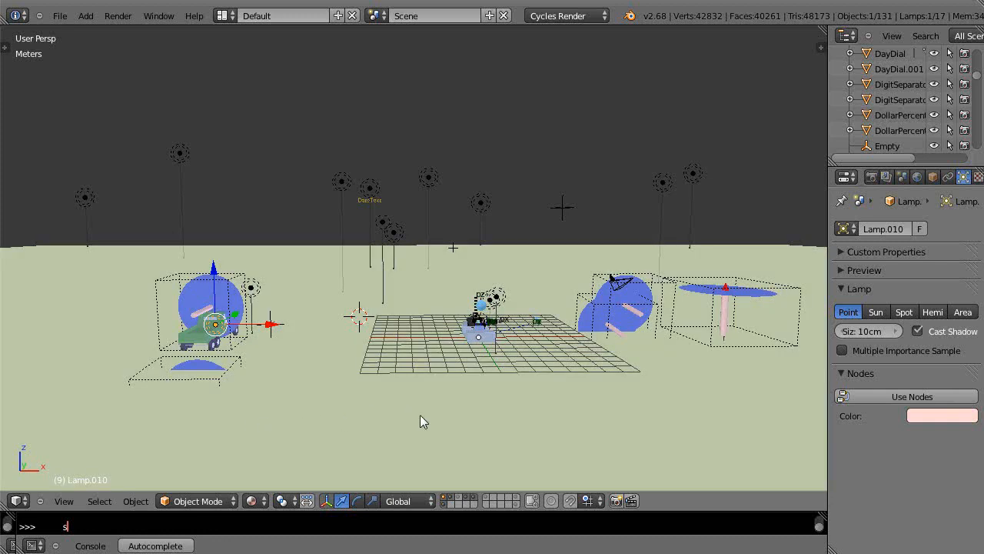
{"action": "mouse_move", "coordinate": [436, 422]}
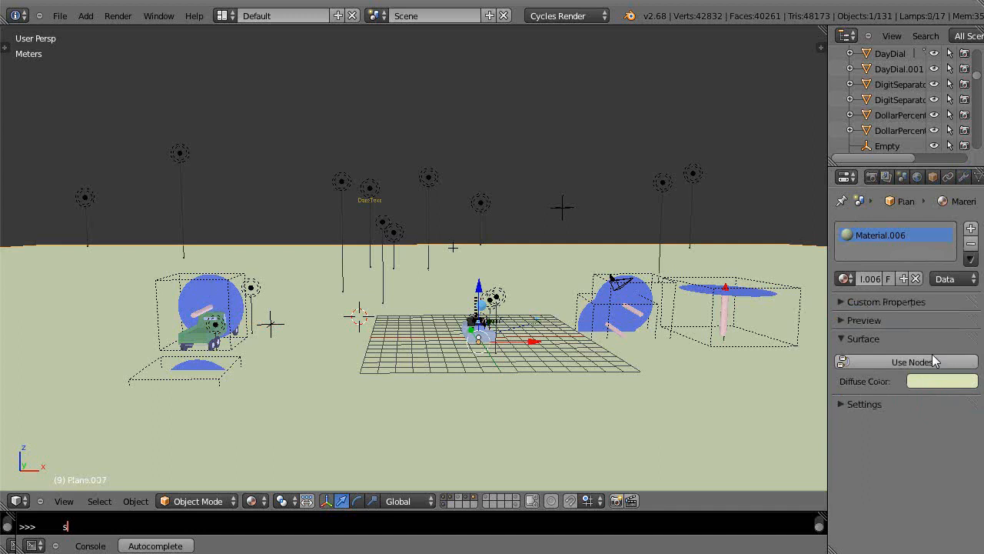
{"action": "left_click", "coordinate": [907, 361]}
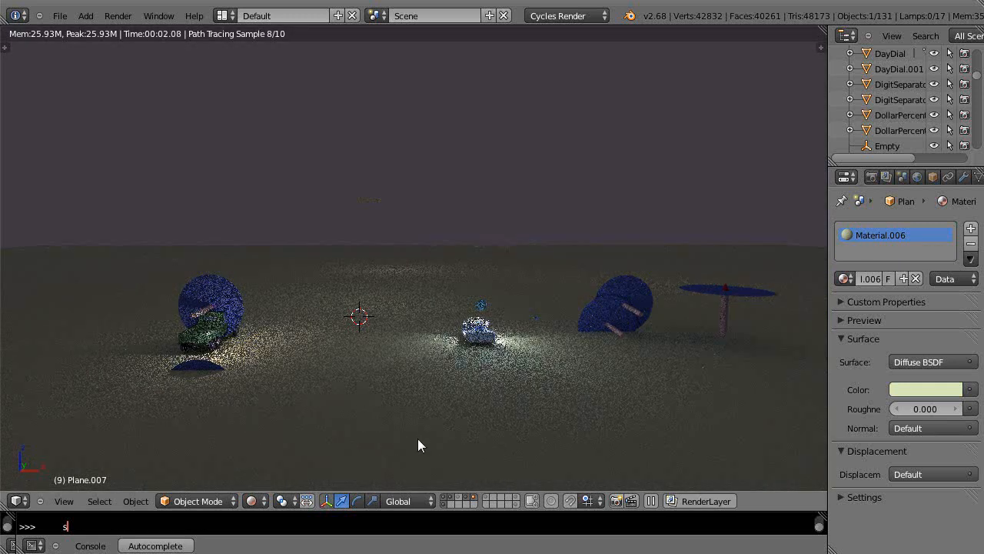
{"action": "mouse_move", "coordinate": [526, 459]}
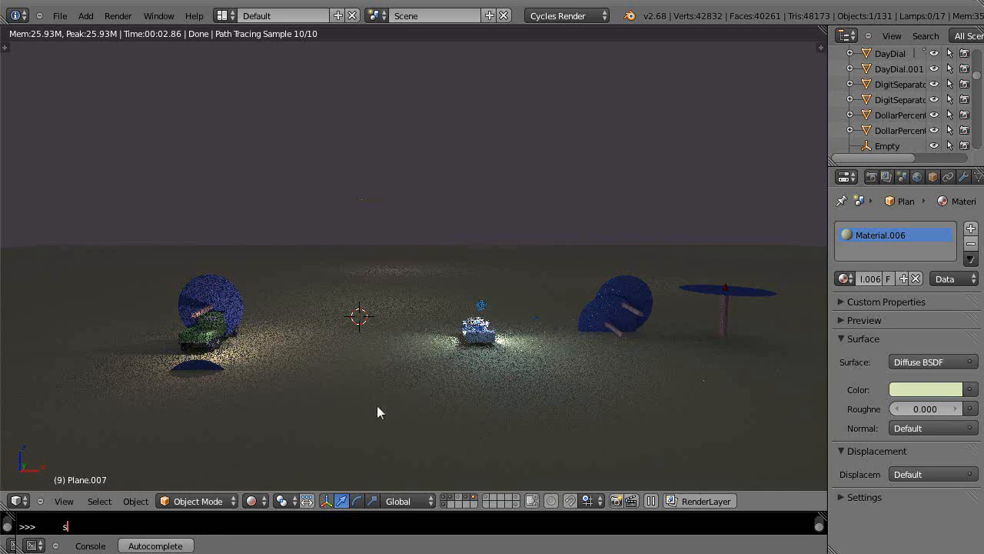
{"action": "mouse_move", "coordinate": [384, 409]}
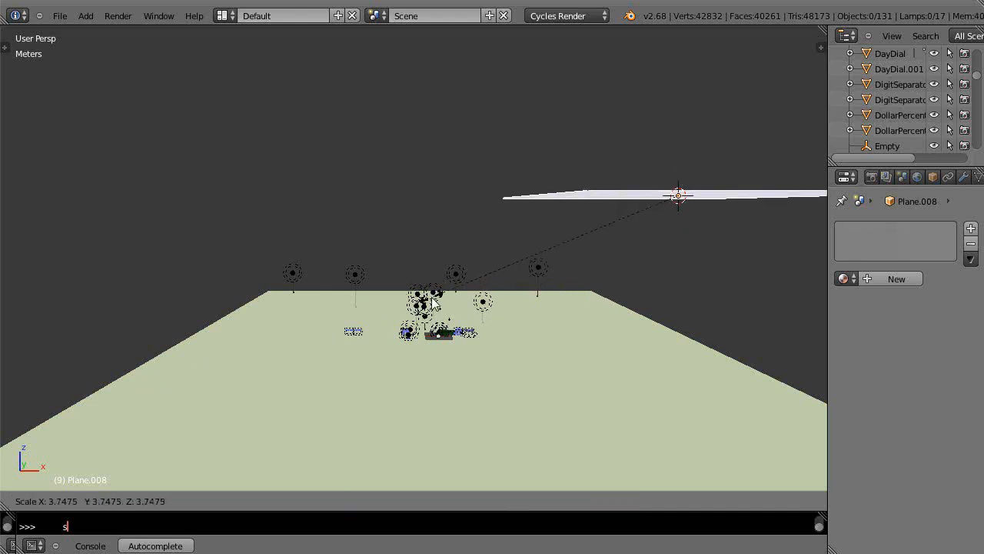
Give Plane.008 a new Emission material at strength 1.0 and preview it in Rendered shading
{"action": "left_click", "coordinate": [682, 197]}
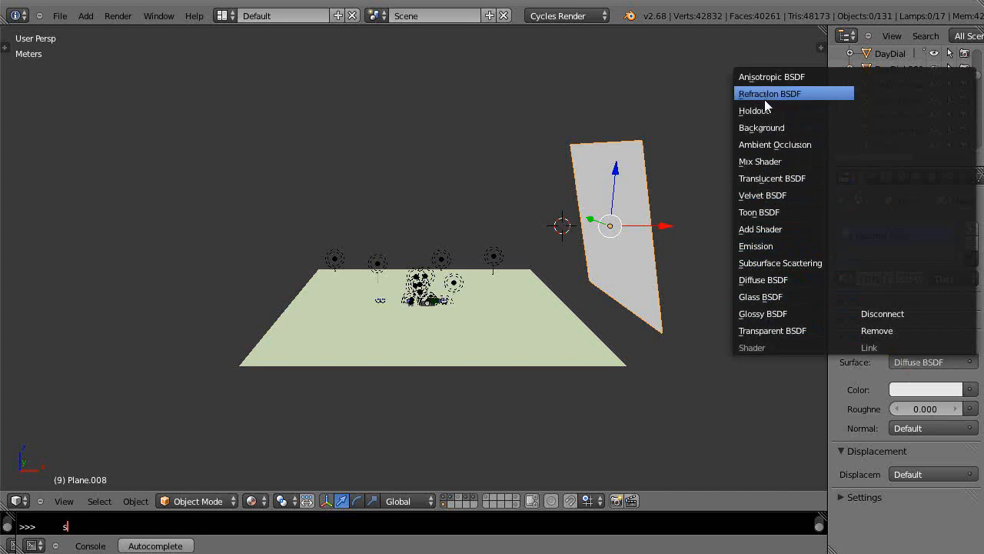
{"action": "left_click", "coordinate": [756, 246]}
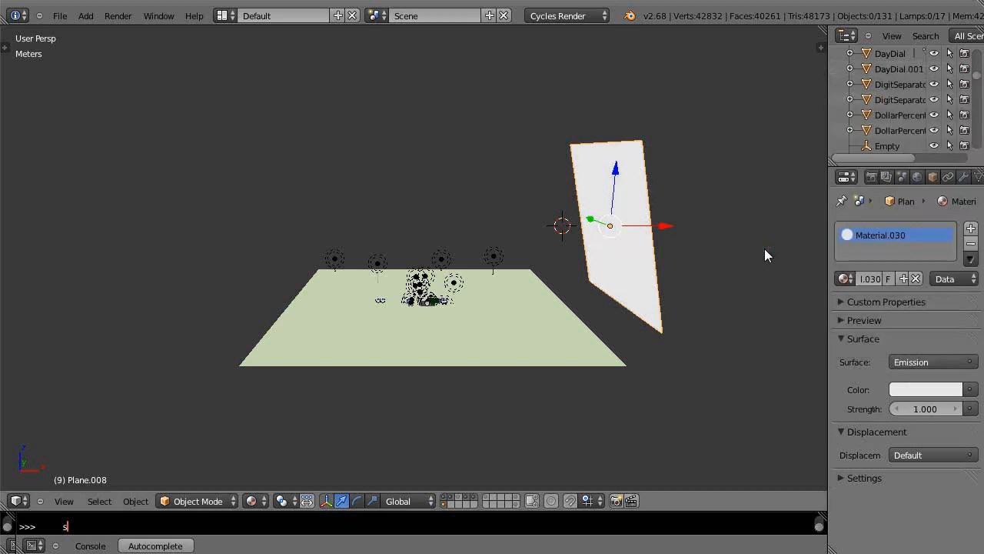
{"action": "left_click", "coordinate": [253, 502]}
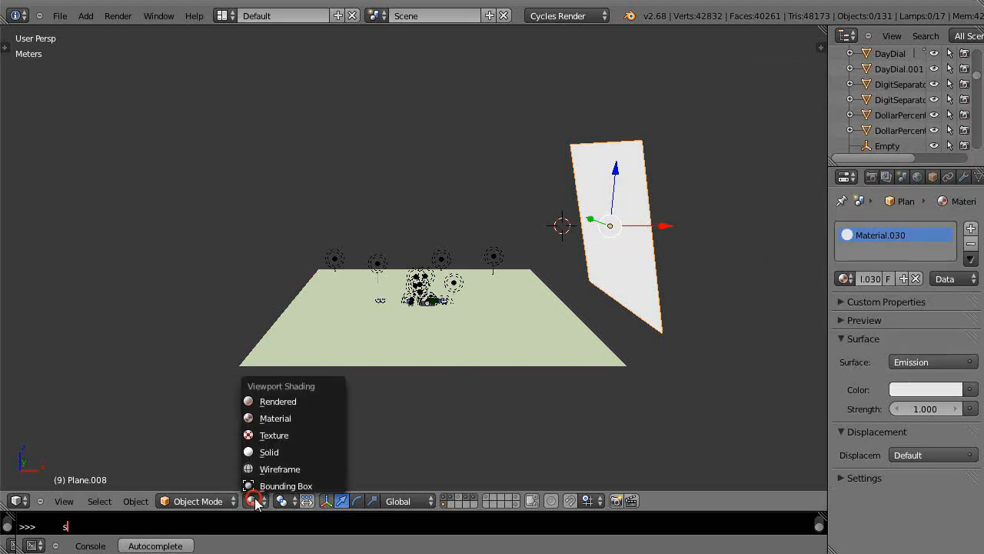
{"action": "left_click", "coordinate": [277, 400]}
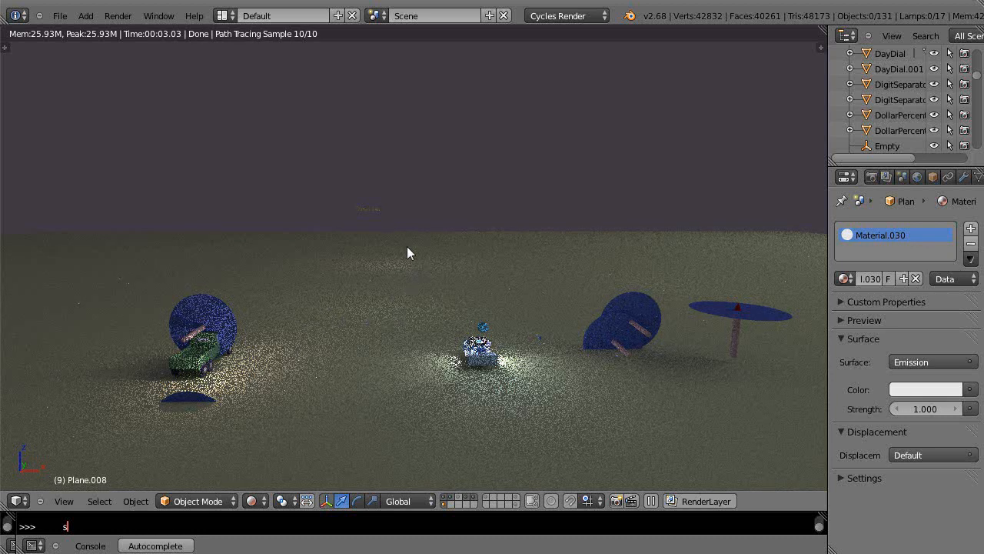
{"action": "mouse_move", "coordinate": [430, 278]}
{"action": "type", "text": "28"}
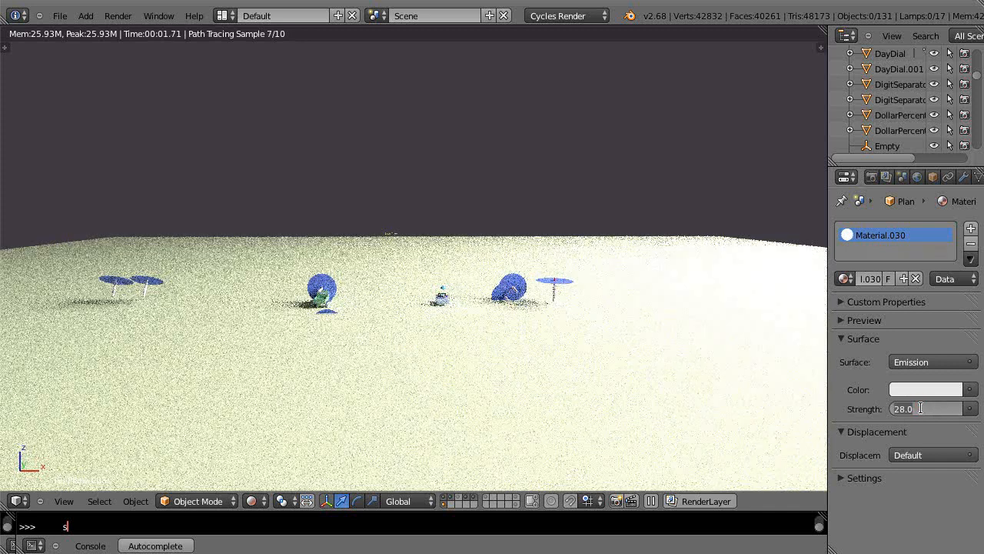
Set Plane.008's emission strength to 0.500 and bring up the scene render settings
{"action": "type", "text": "0.500"}
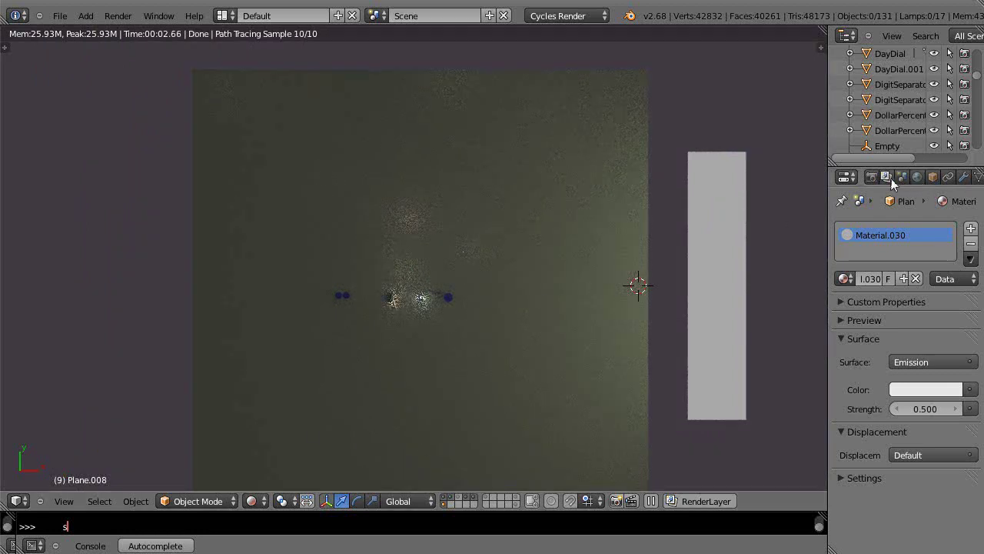
{"action": "left_click", "coordinate": [870, 177]}
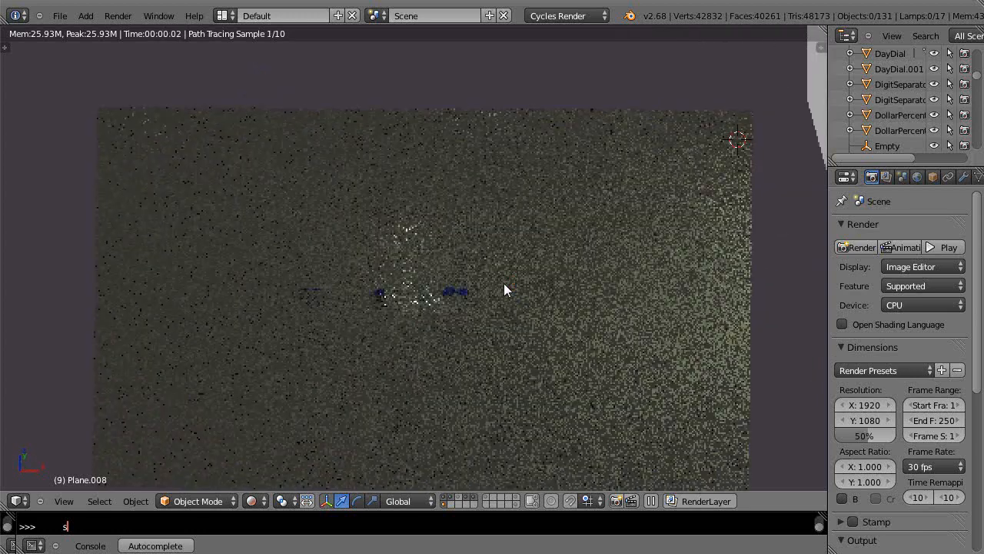
Switch the render engine to Blender Game and select the ground plane
{"action": "left_click", "coordinate": [565, 16]}
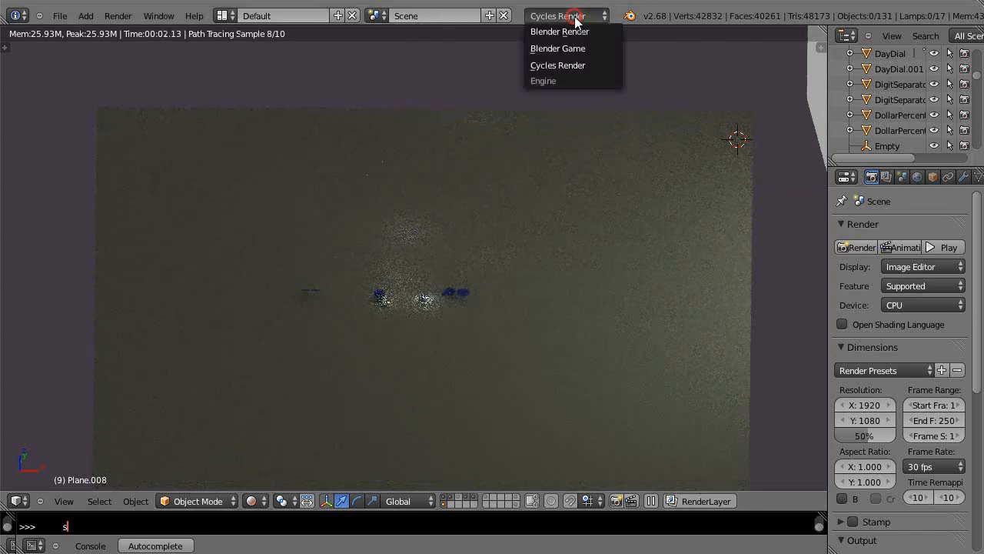
{"action": "left_click", "coordinate": [556, 47]}
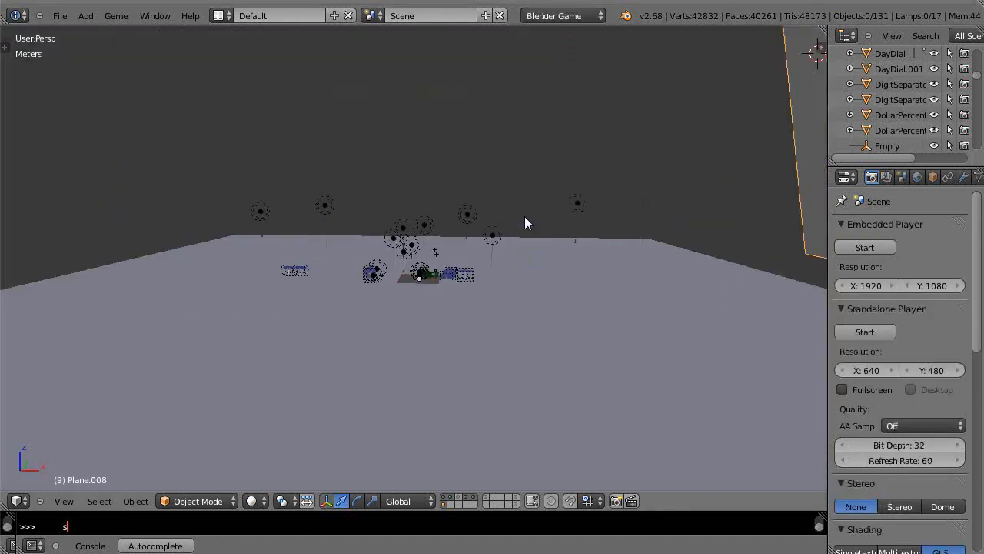
{"action": "left_click", "coordinate": [252, 501]}
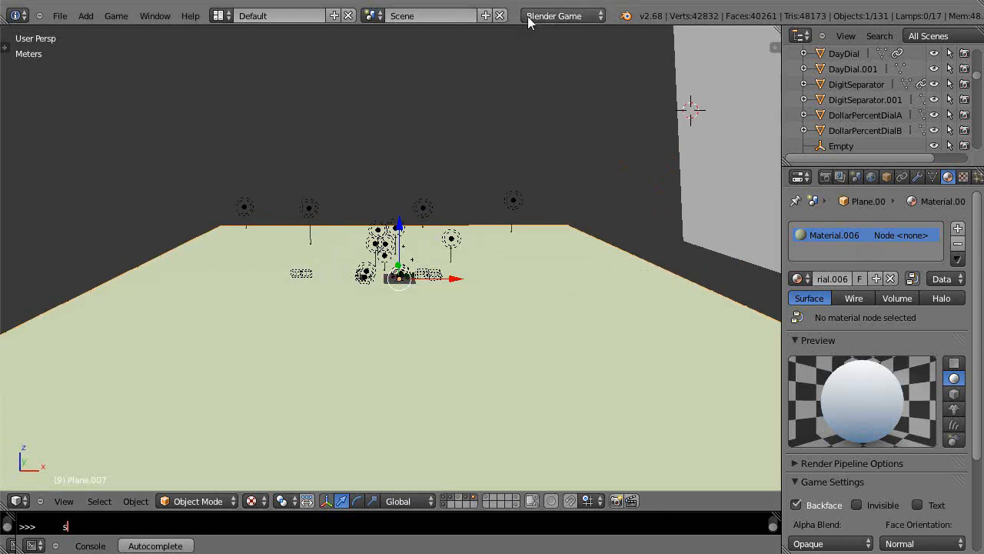
Unlink Material.006 from the ground plane under Cycles and return the engine to Blender Game
{"action": "left_click", "coordinate": [563, 15]}
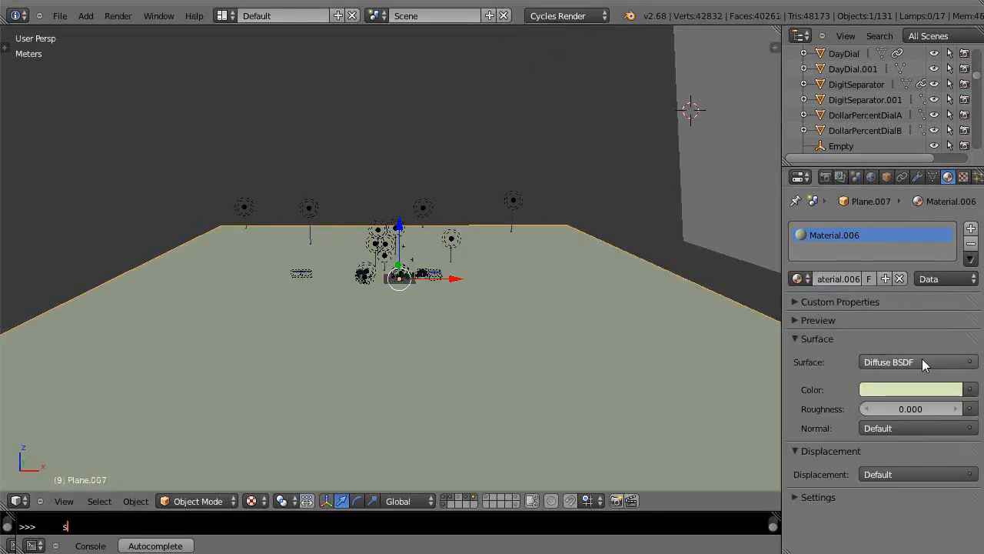
{"action": "mouse_move", "coordinate": [953, 397]}
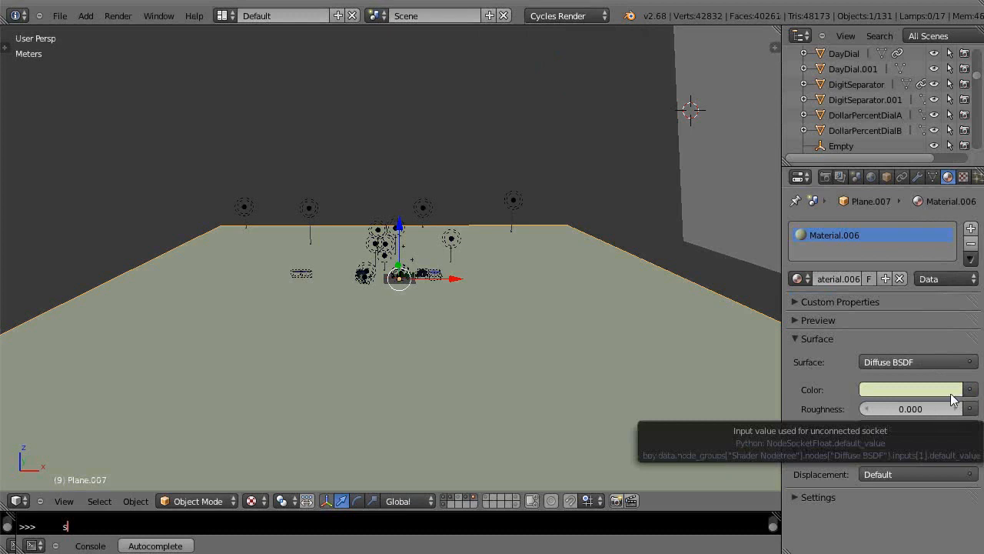
{"action": "left_click", "coordinate": [901, 280]}
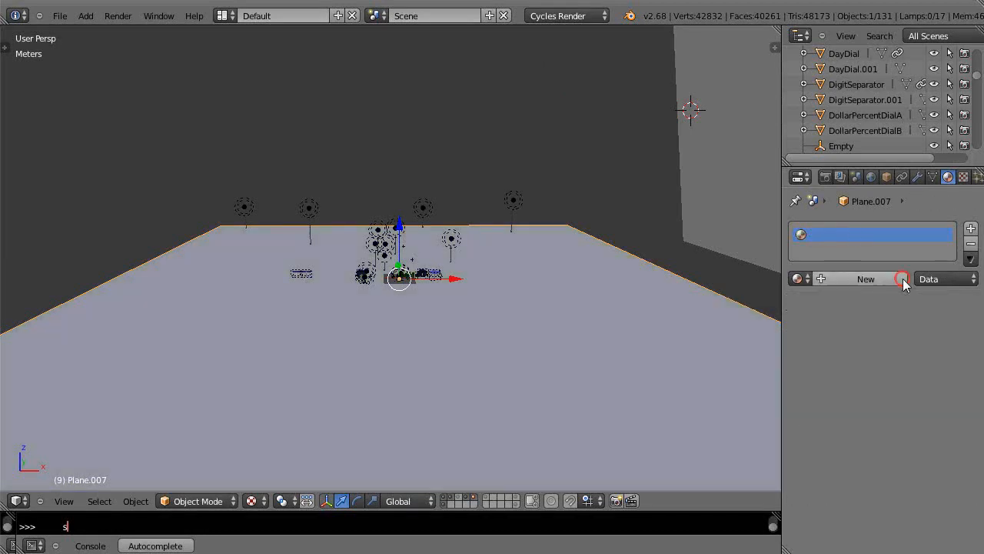
{"action": "left_click", "coordinate": [566, 16]}
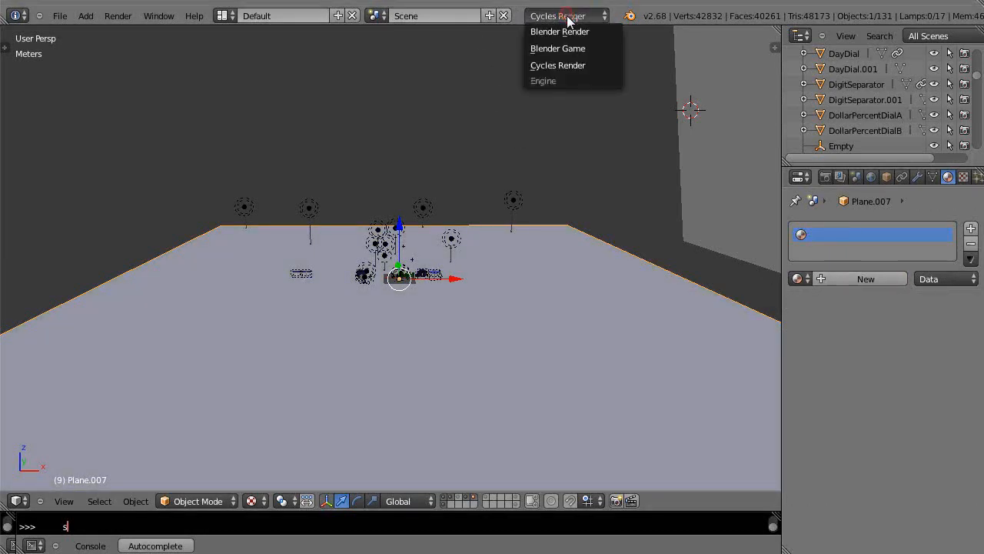
{"action": "left_click", "coordinate": [557, 48]}
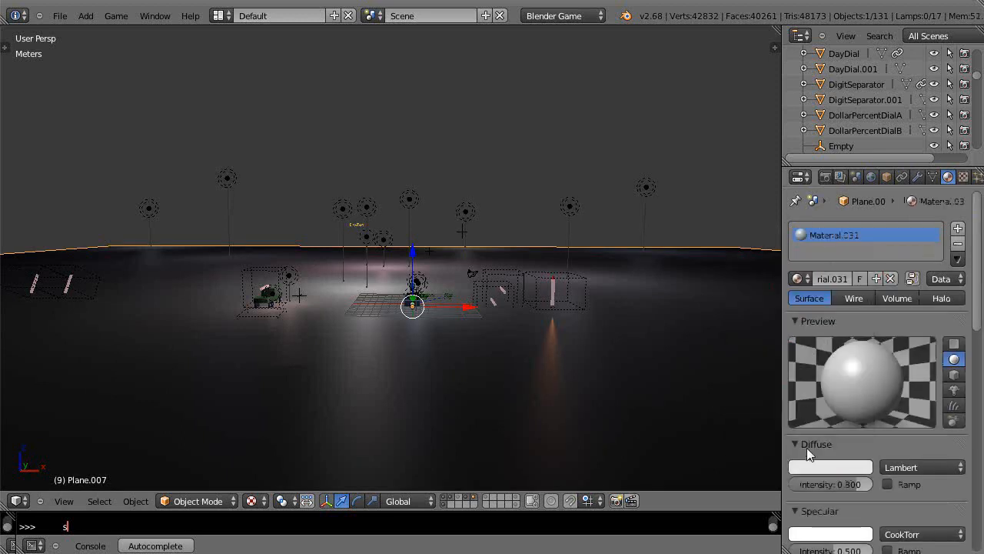
Assign the existing Material.029 to the ground plane from the material browser
{"action": "left_click", "coordinate": [796, 279]}
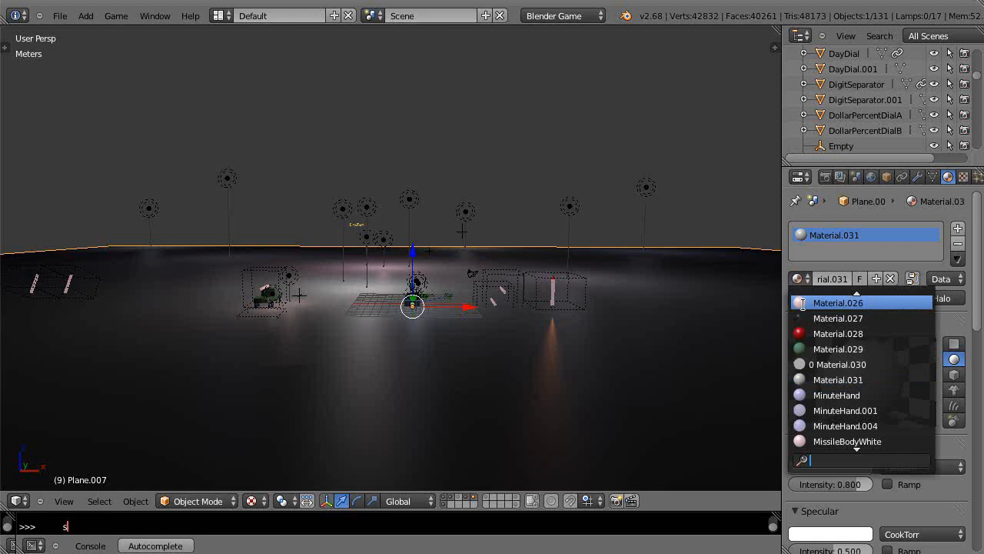
{"action": "left_click", "coordinate": [838, 348]}
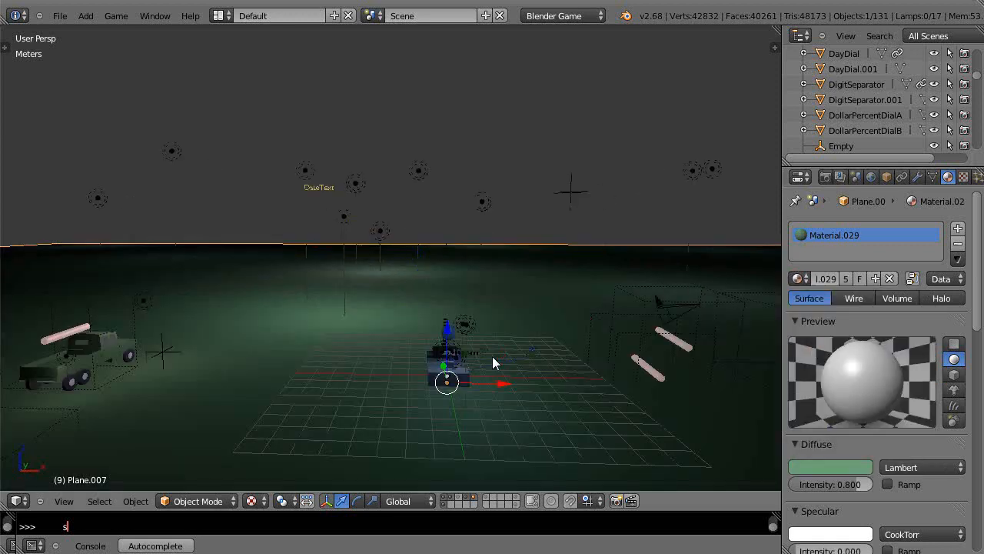
{"action": "mouse_move", "coordinate": [832, 436]}
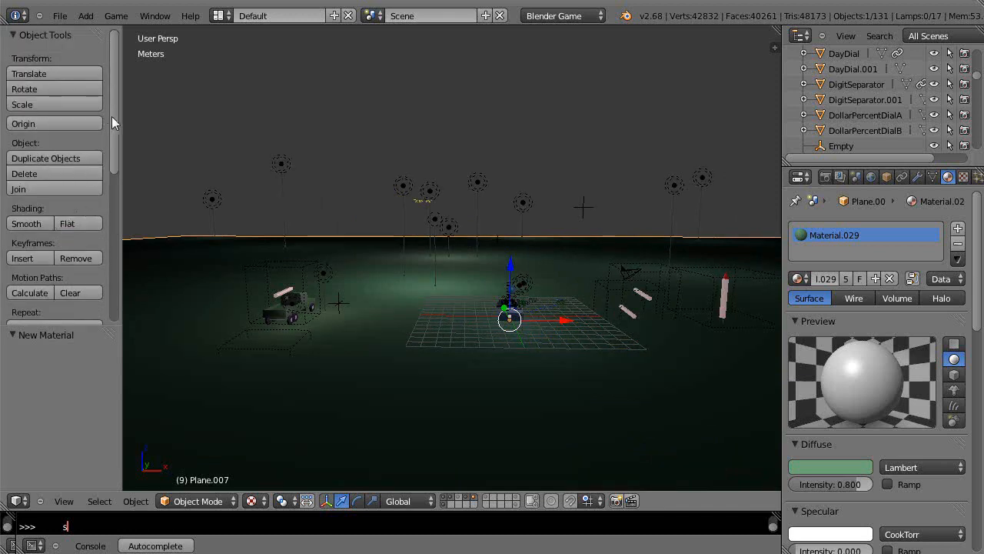
{"action": "mouse_move", "coordinate": [490, 321]}
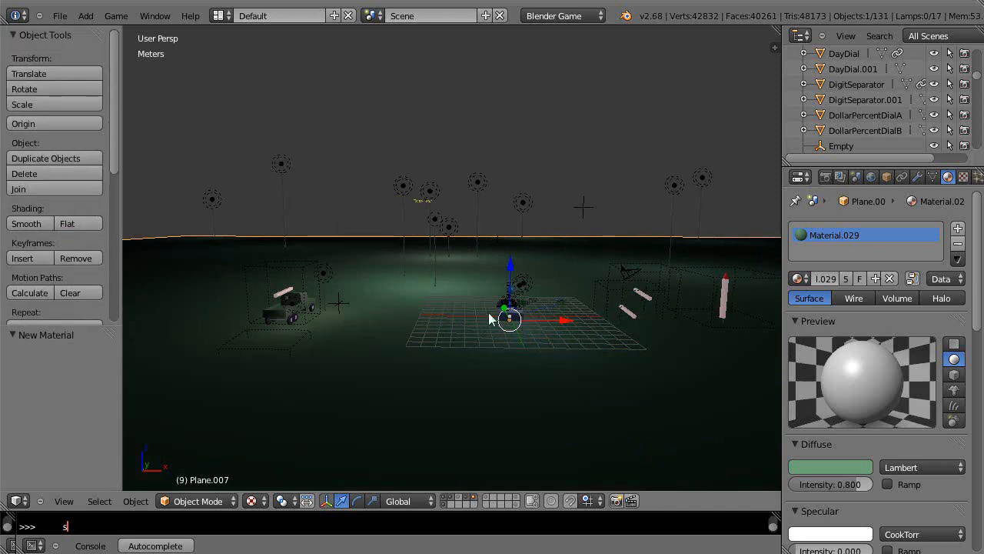
In Edit Mode, mark the plane's edges as seams and unwrap with Smart UV Project at angle limit 66
{"action": "key", "text": "Tab"}
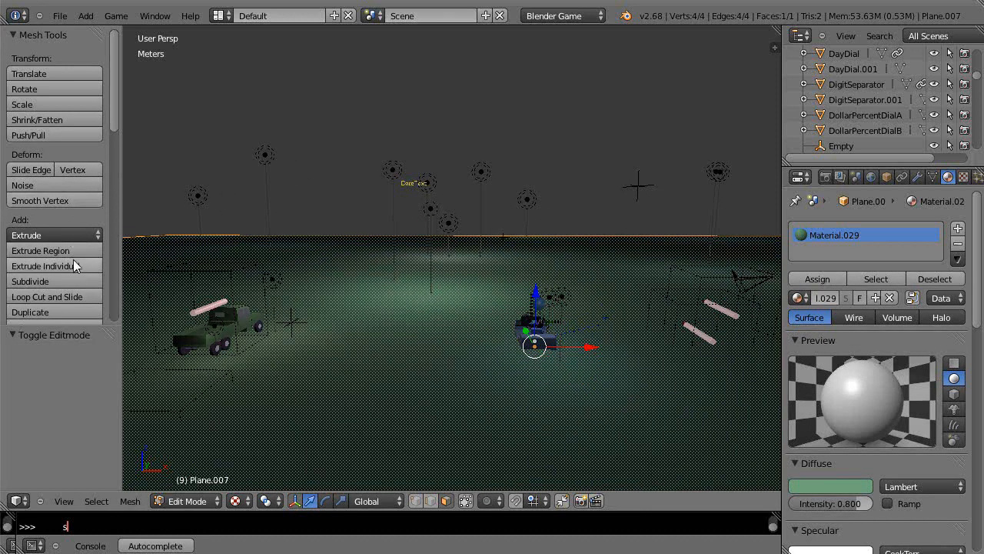
{"action": "mouse_move", "coordinate": [83, 299]}
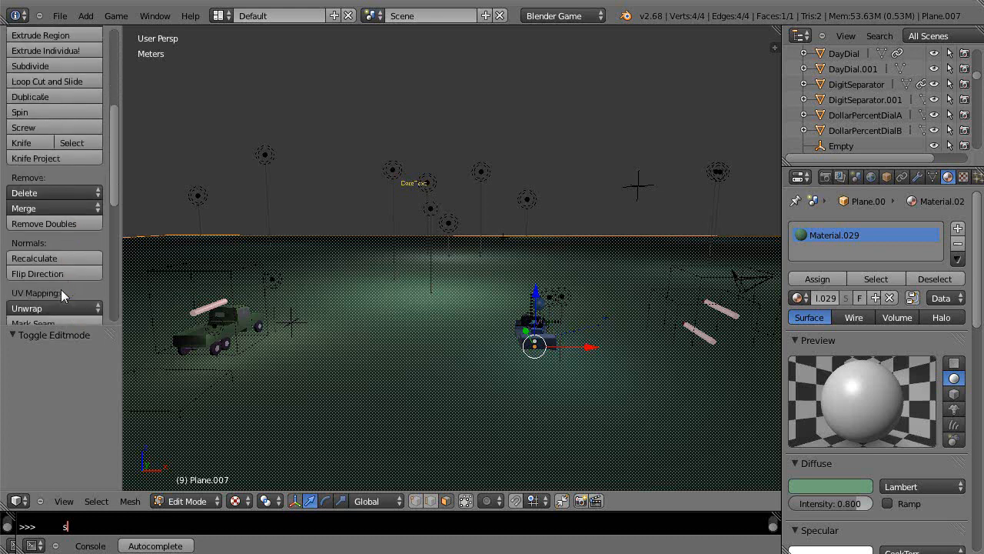
{"action": "scroll", "scroll_direction": "down", "scroll_amount": 3}
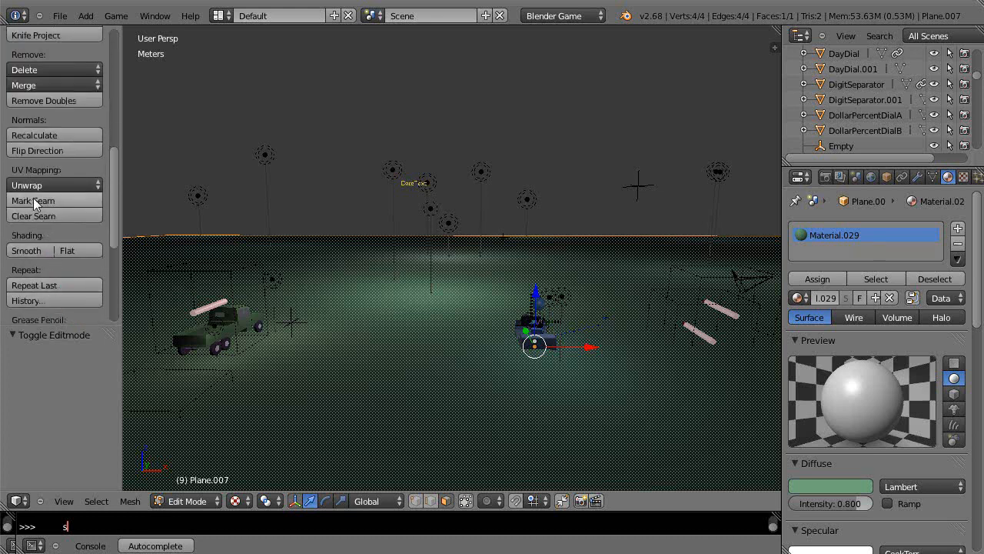
{"action": "left_click", "coordinate": [34, 200]}
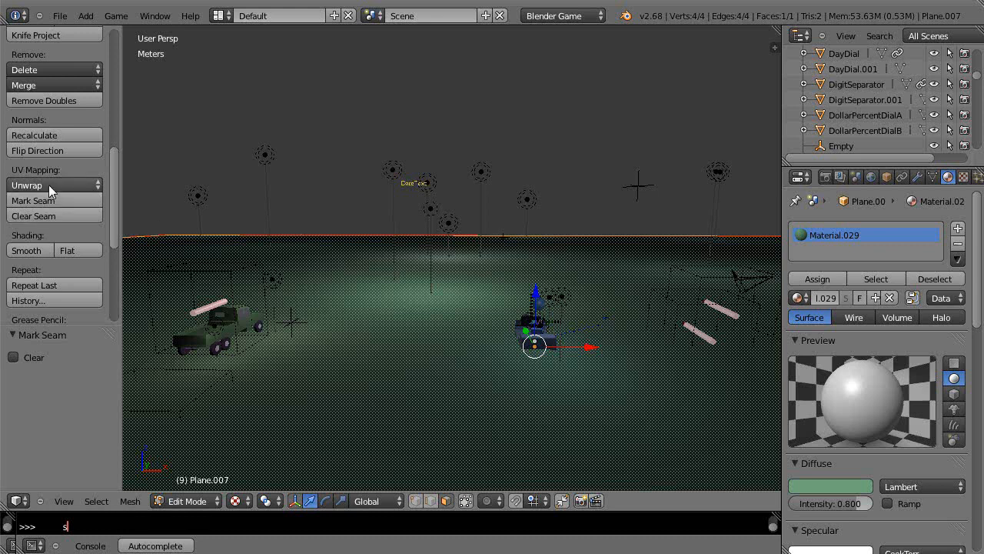
{"action": "left_click", "coordinate": [54, 184]}
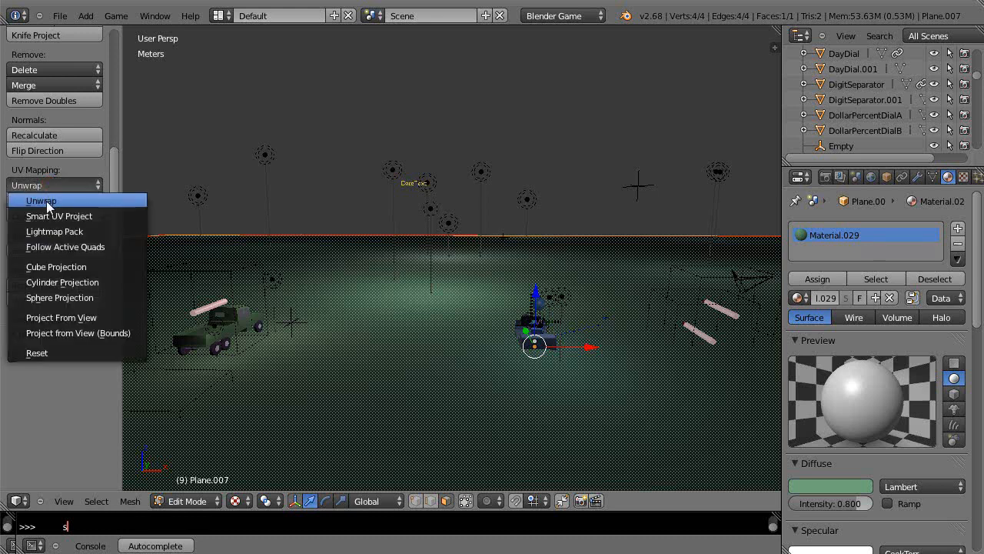
{"action": "left_click", "coordinate": [59, 215]}
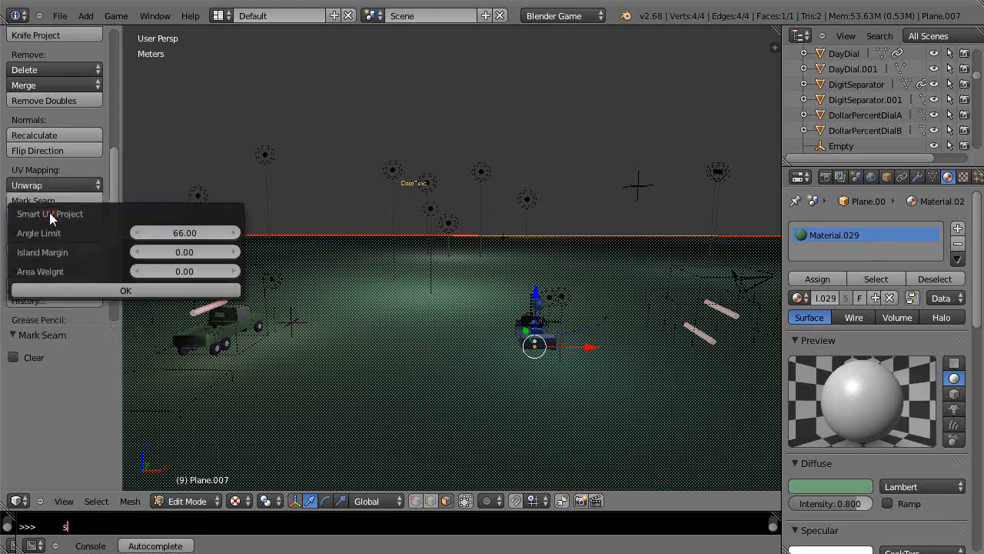
{"action": "left_click", "coordinate": [126, 289]}
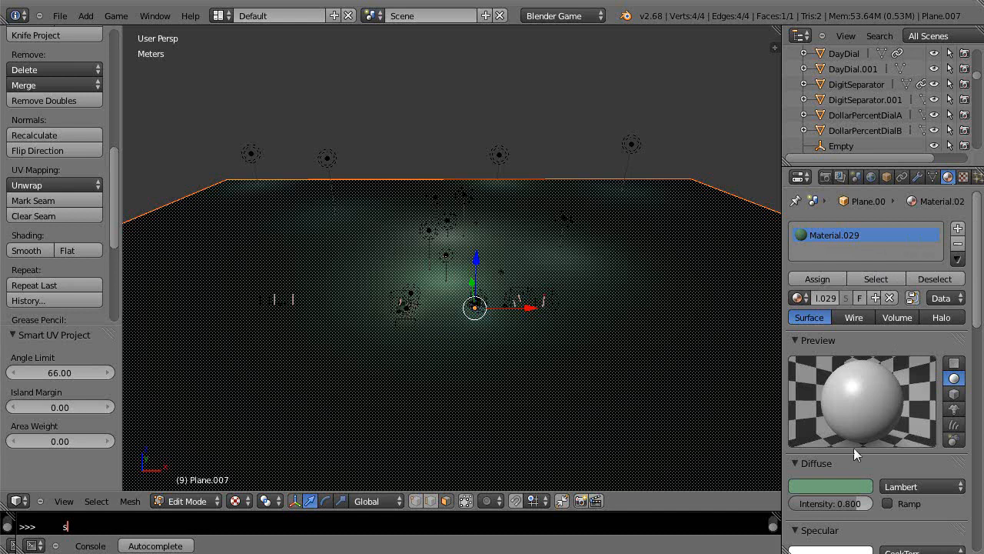
Add Texture.001 of type Image or Movie to the plane's material and start browsing for its image
{"action": "scroll", "scroll_direction": "down", "scroll_amount": 3}
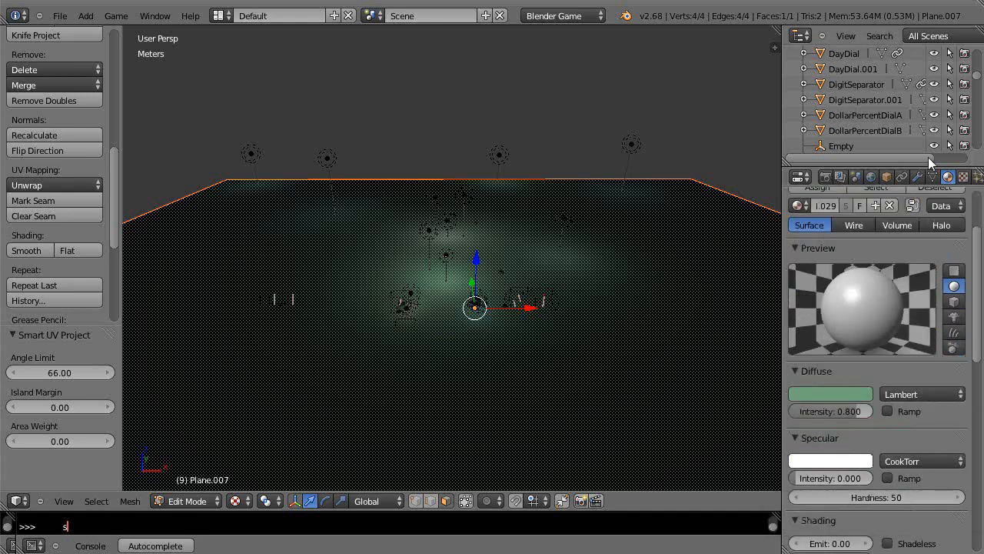
{"action": "left_click", "coordinate": [969, 177]}
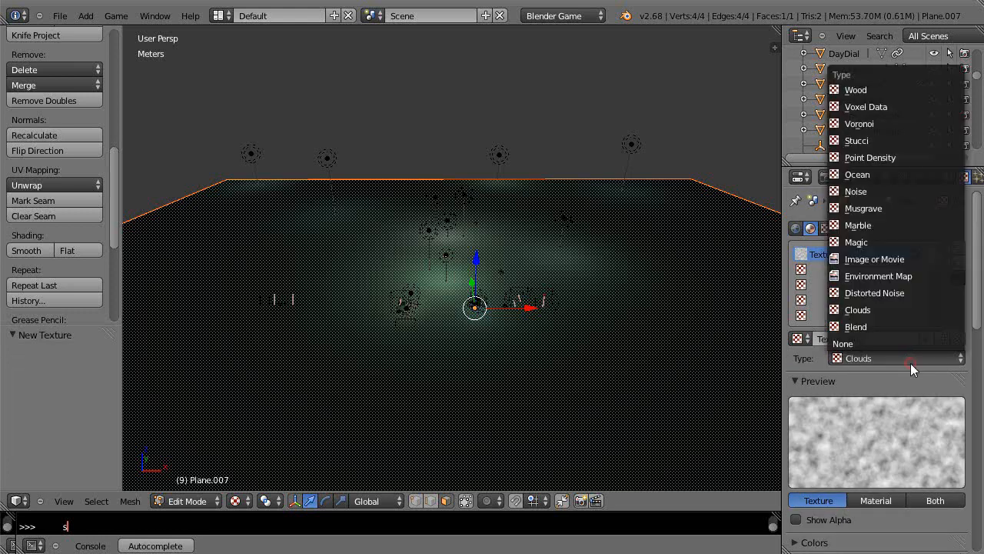
{"action": "left_click", "coordinate": [873, 258]}
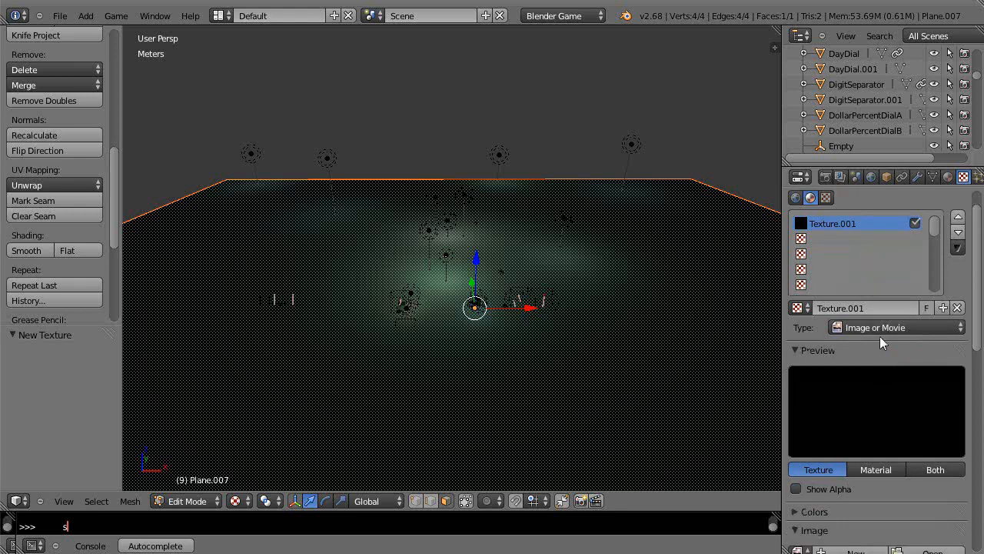
{"action": "mouse_move", "coordinate": [730, 388]}
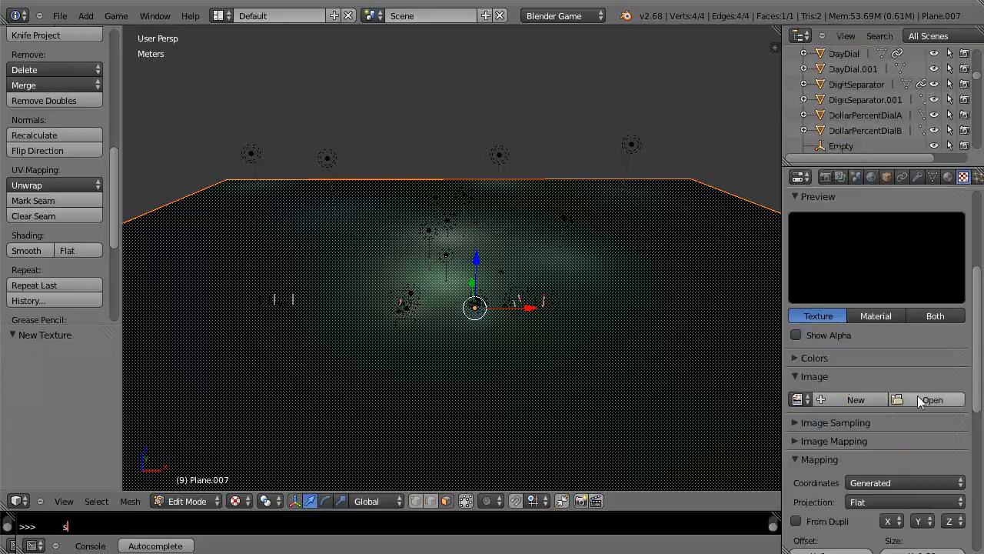
{"action": "left_click", "coordinate": [938, 400]}
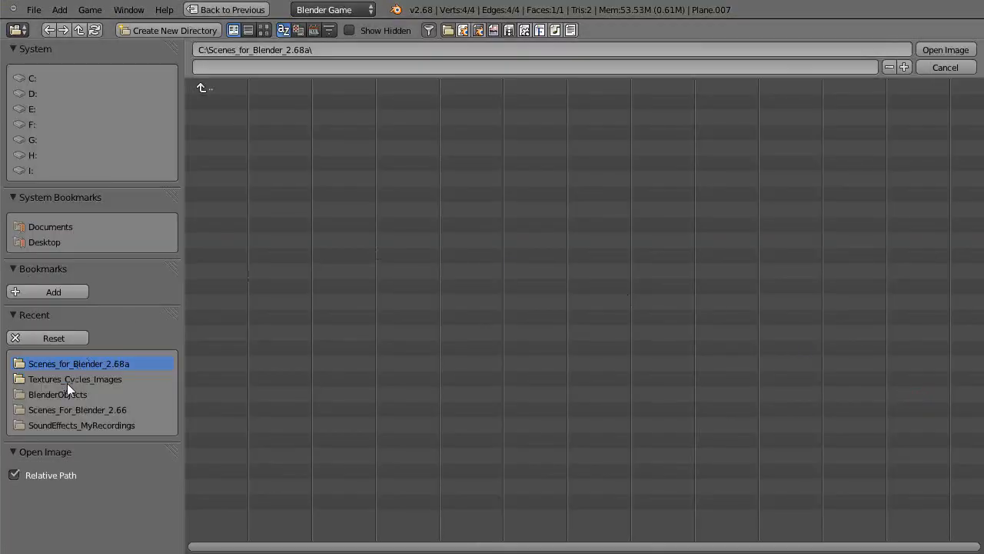
Enter the Textures_Cycles_Images folder to load the rendered image onto the ground plane
{"action": "double_click", "coordinate": [74, 379]}
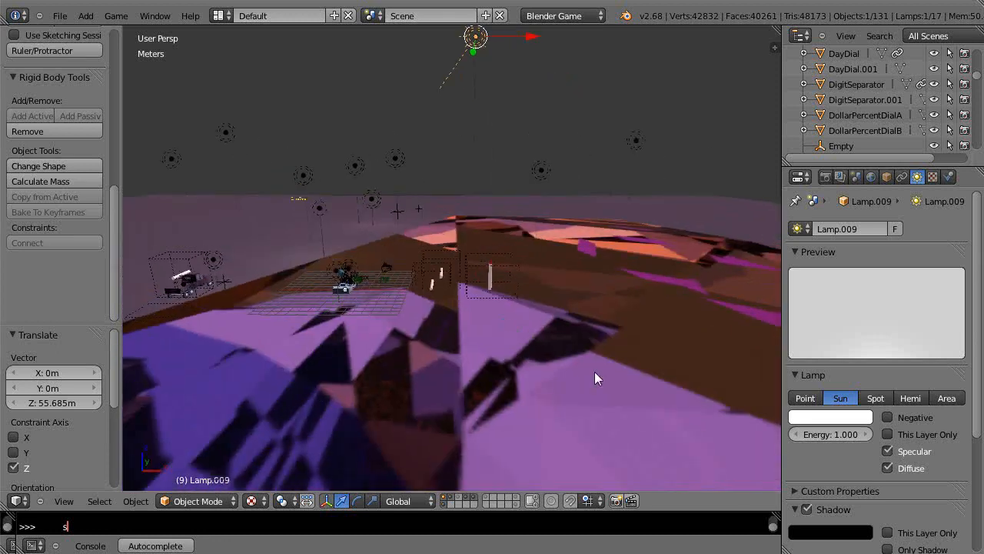
{"action": "left_click_drag", "start_coordinate": [600, 378], "coordinate": [588, 375]}
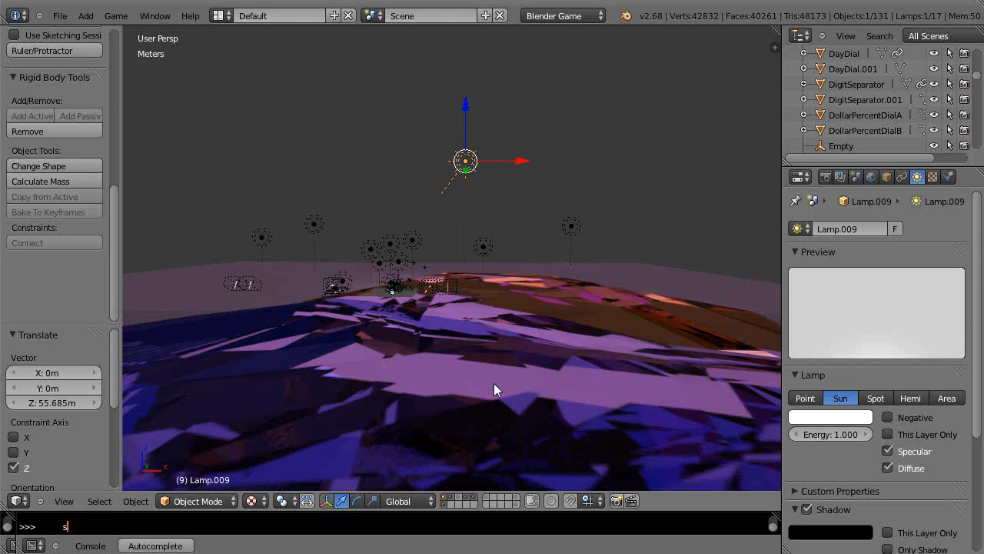
{"action": "mouse_move", "coordinate": [495, 396]}
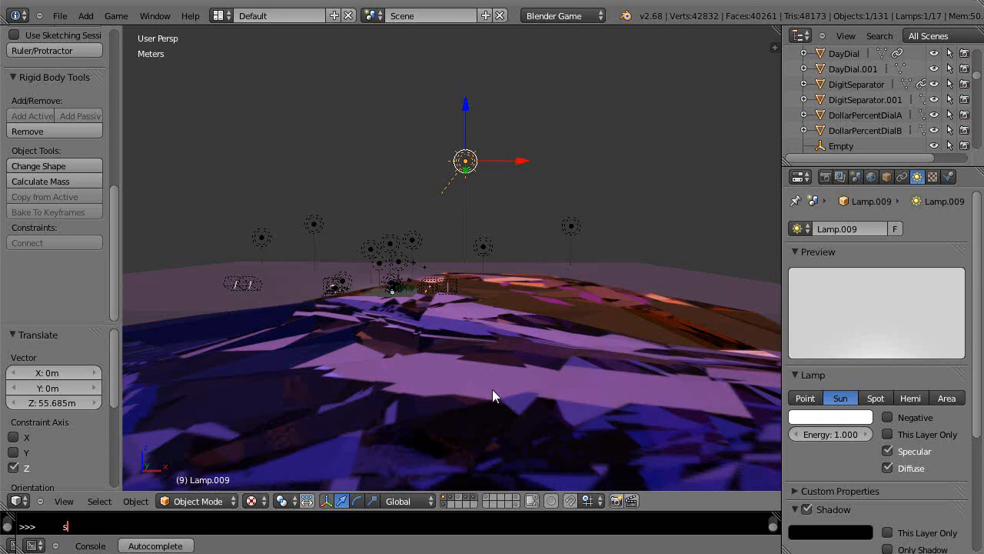
{"action": "mouse_move", "coordinate": [532, 356]}
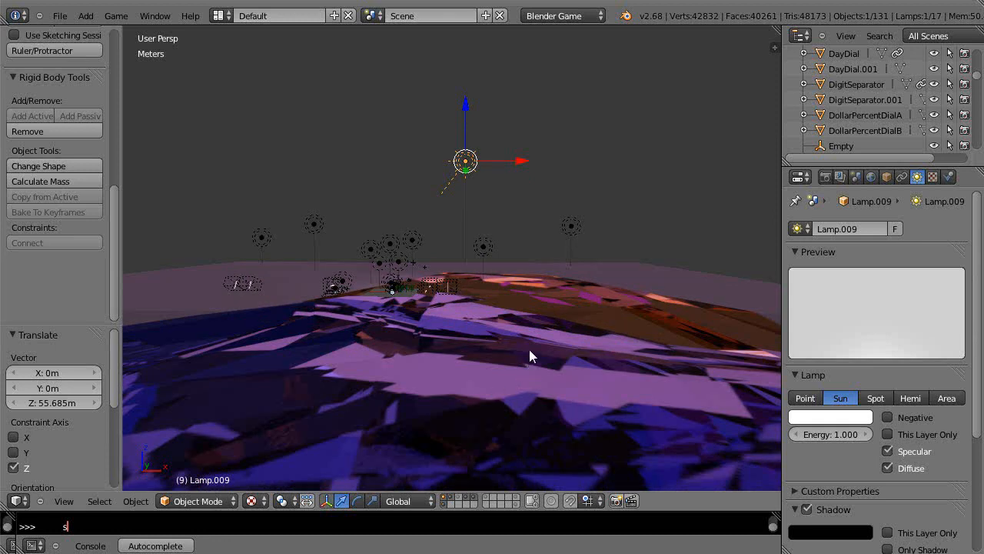
{"action": "mouse_move", "coordinate": [572, 293]}
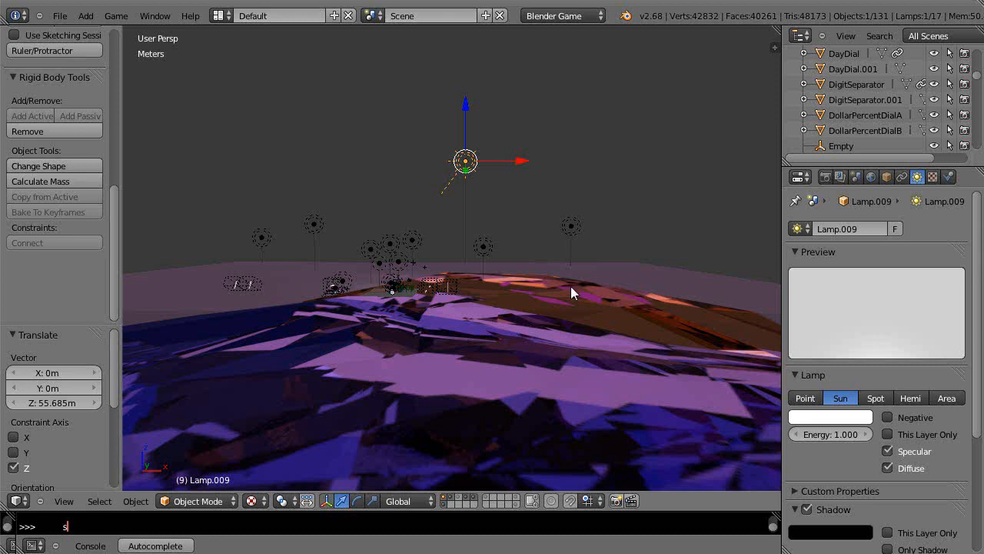
{"action": "mouse_move", "coordinate": [610, 298]}
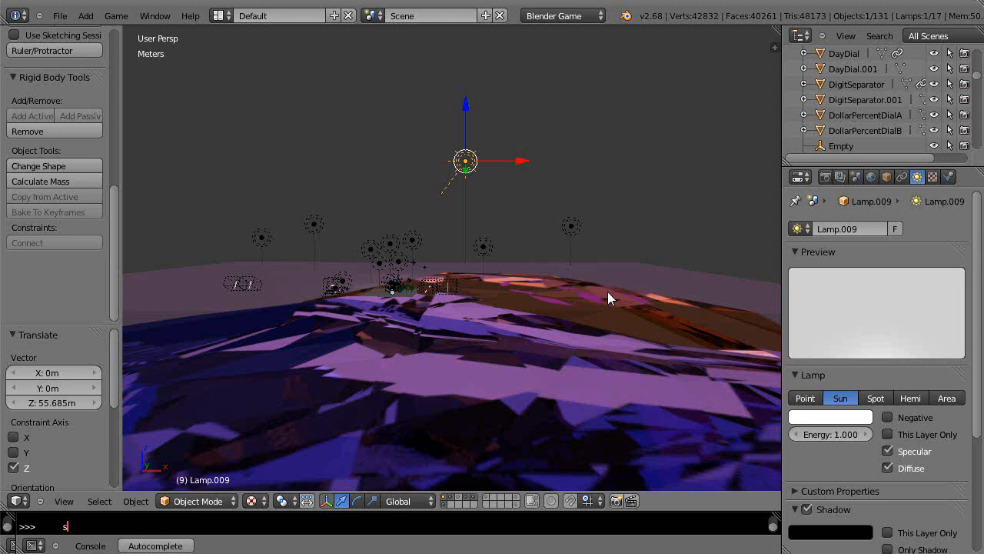
{"action": "mouse_move", "coordinate": [603, 301]}
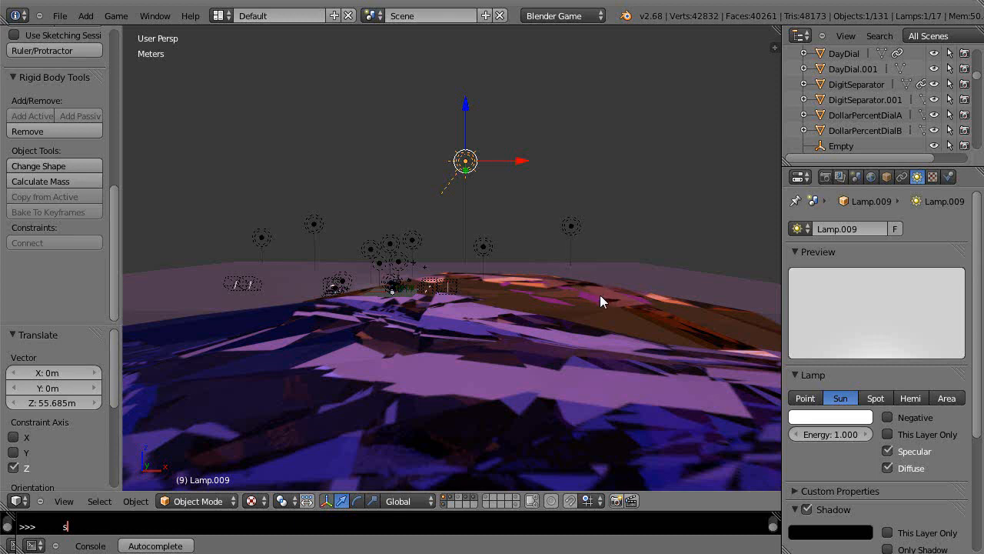